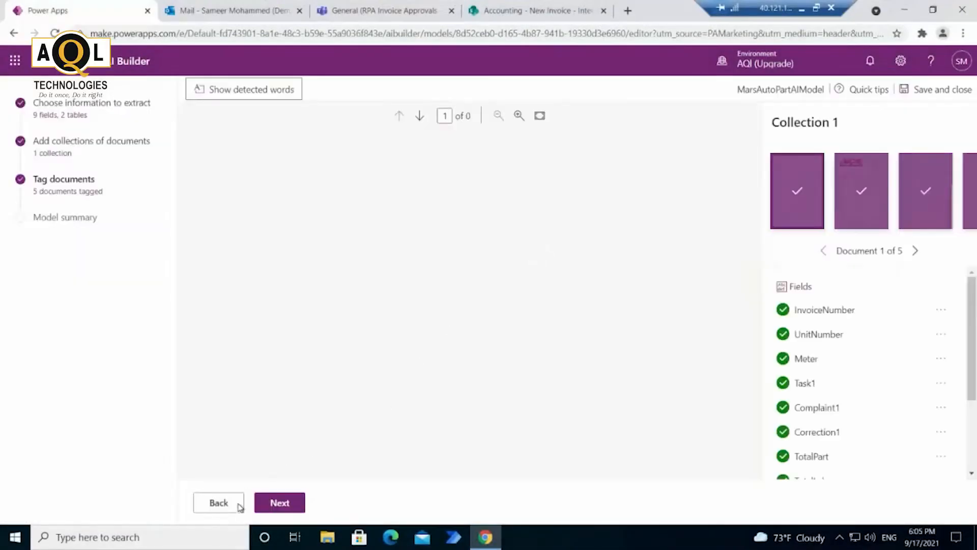
Navigate the model wizard back to the Choose information to extract step.
click(218, 501)
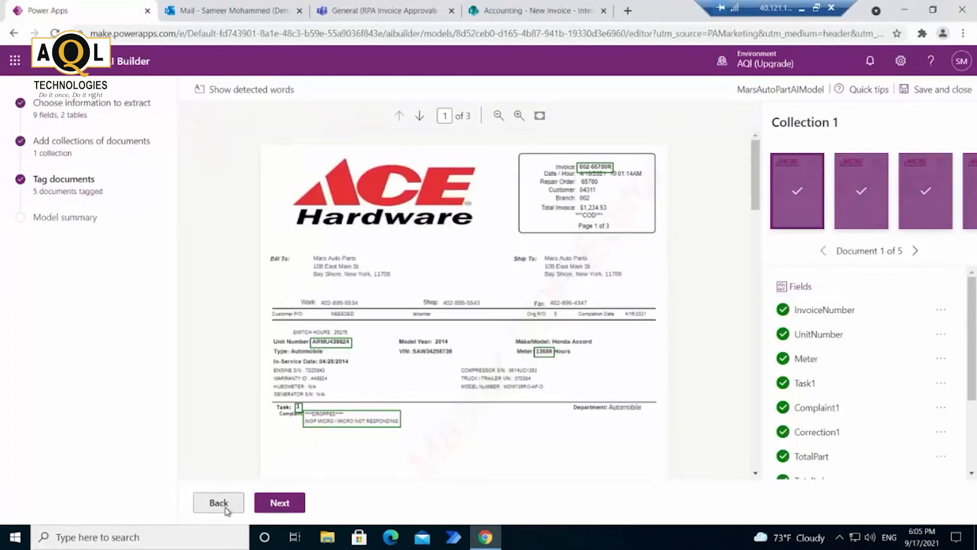
click(279, 502)
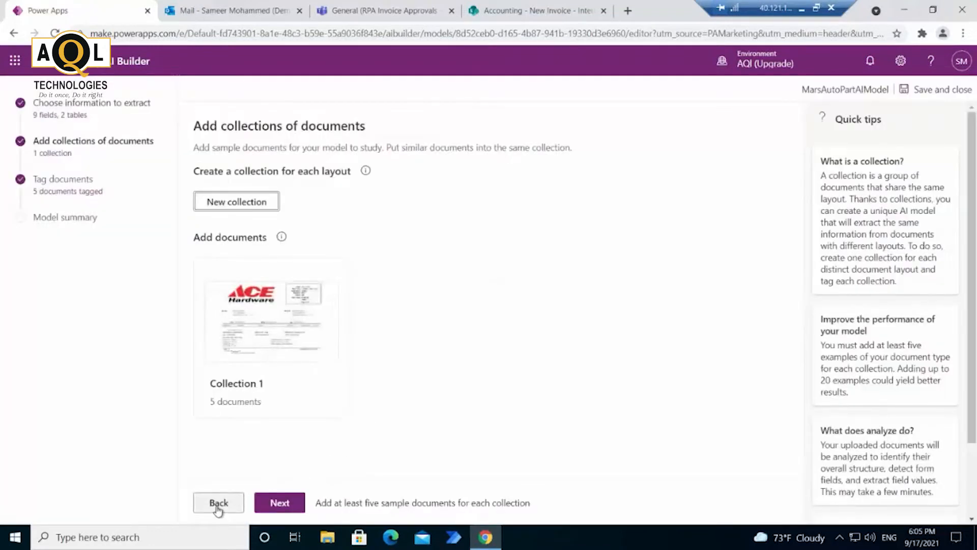
click(217, 502)
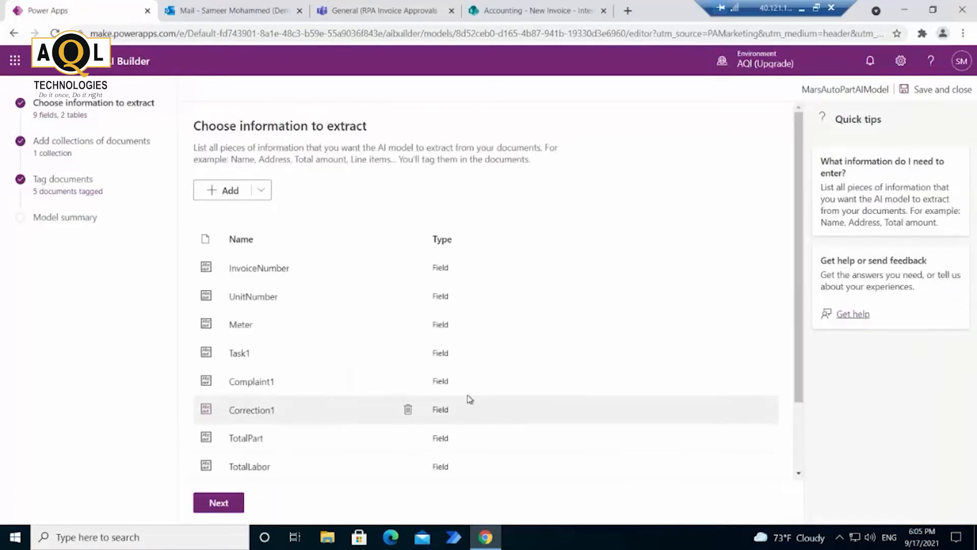
mouse_move(468, 381)
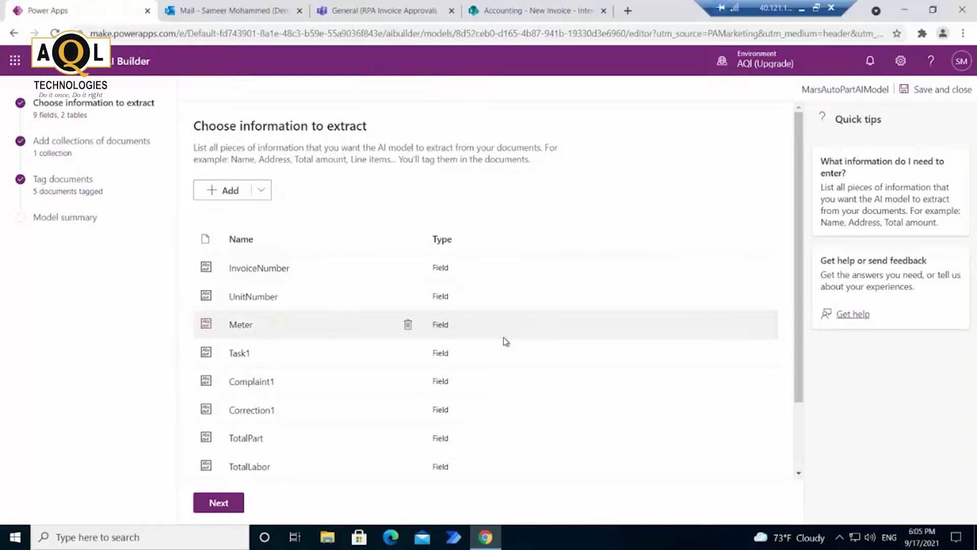
Review the nine fields and table to extract, then continue to the collections step with Collection 1.
scroll(down, 3)
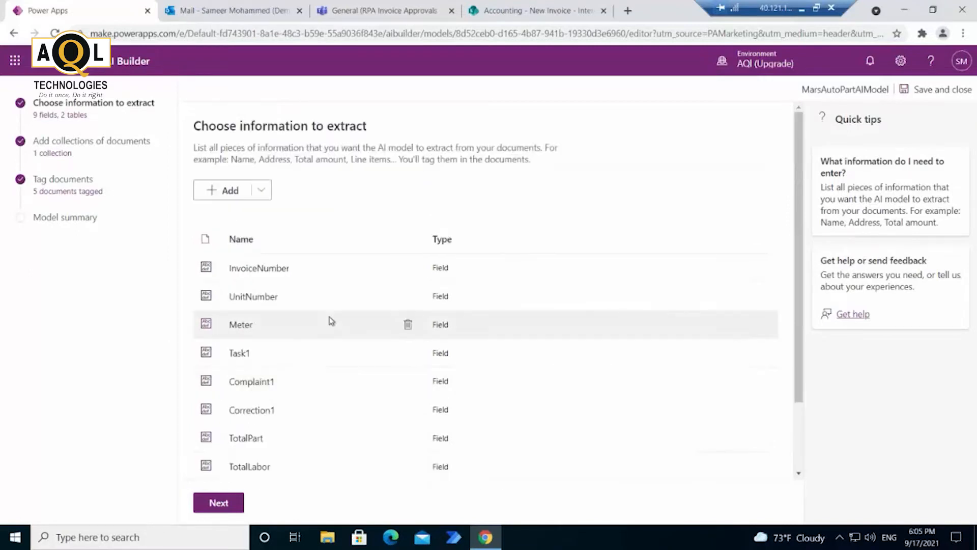
scroll(down, 3)
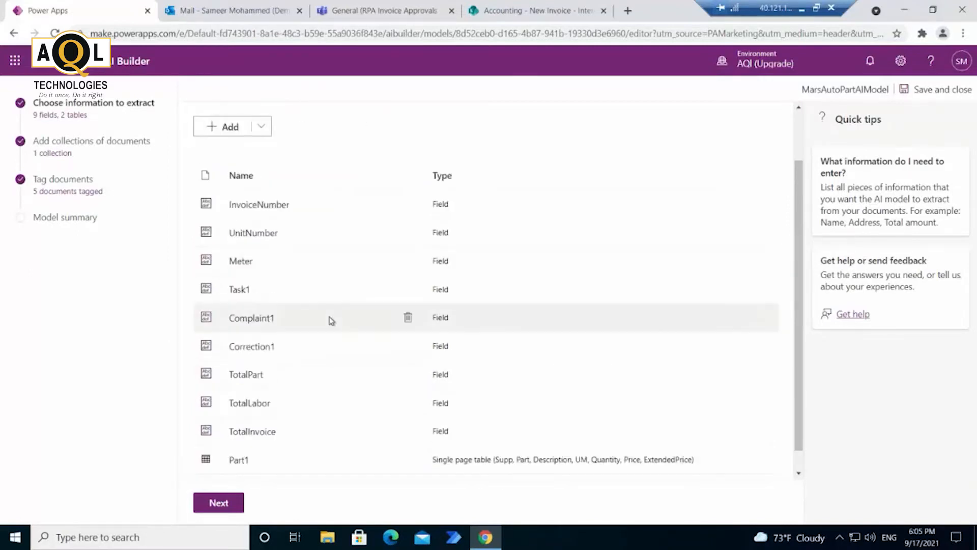
click(218, 502)
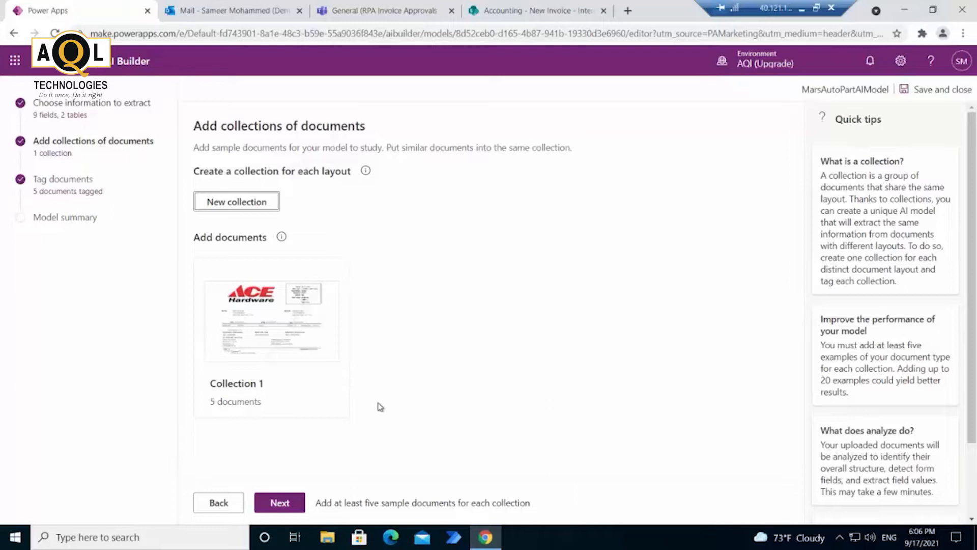
Move to Tag documents and check the invoice number, unit number and complaint tags on page 1.
click(279, 502)
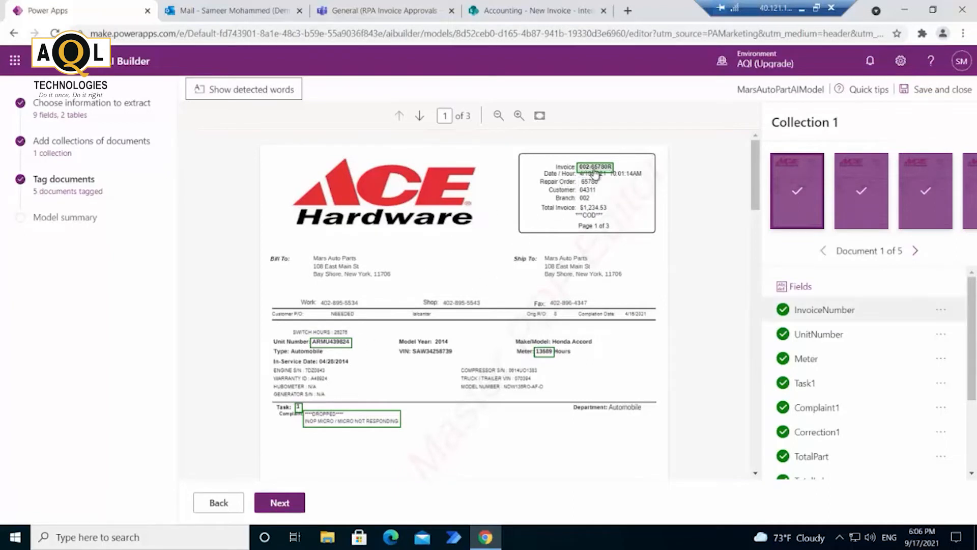
click(593, 166)
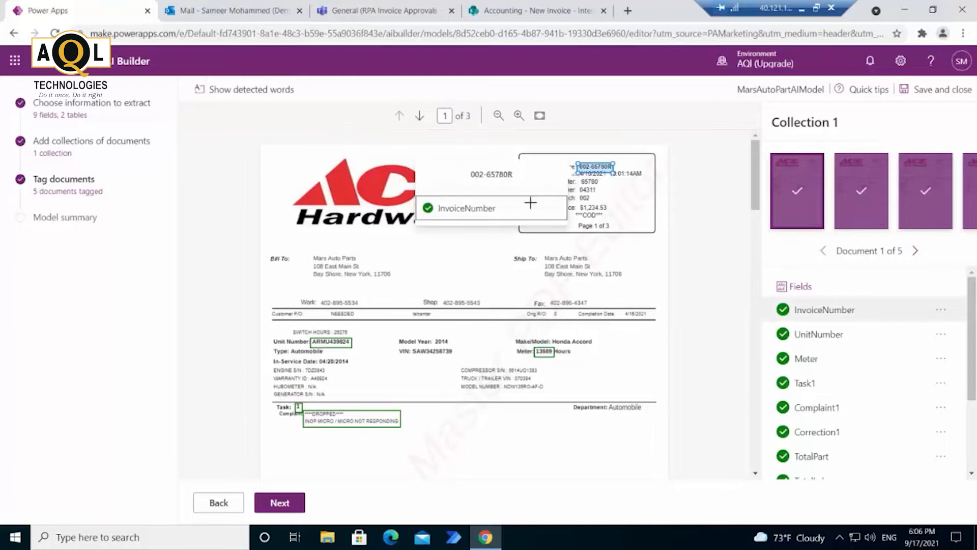
mouse_move(364, 375)
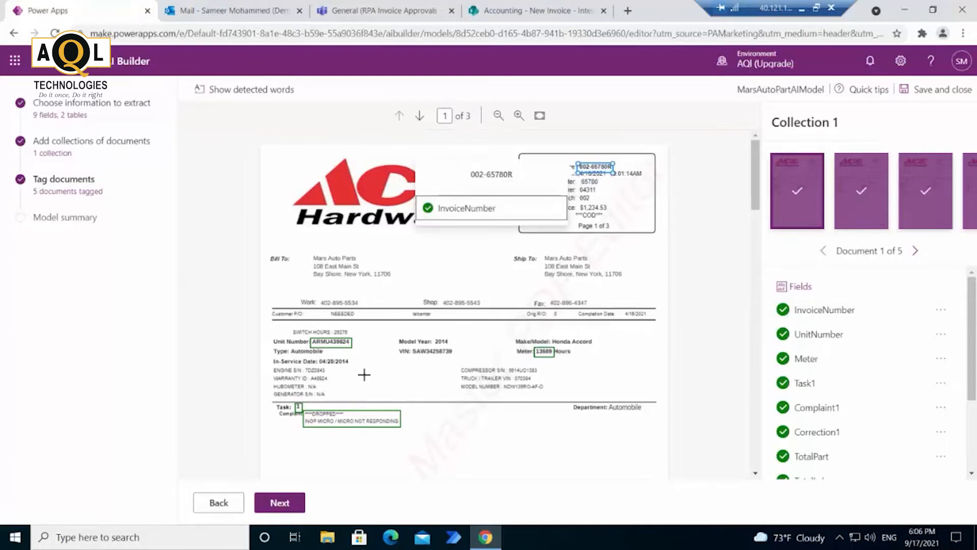
click(332, 342)
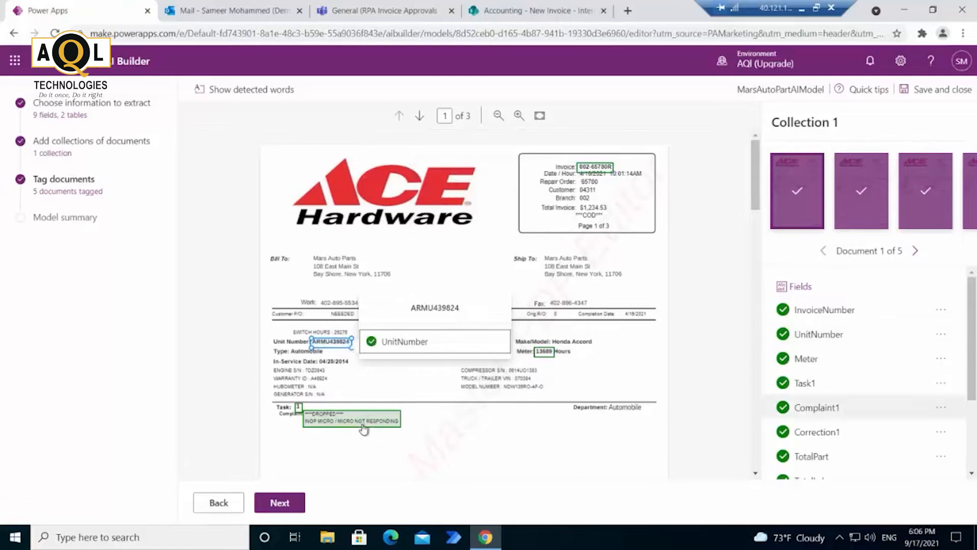
click(351, 419)
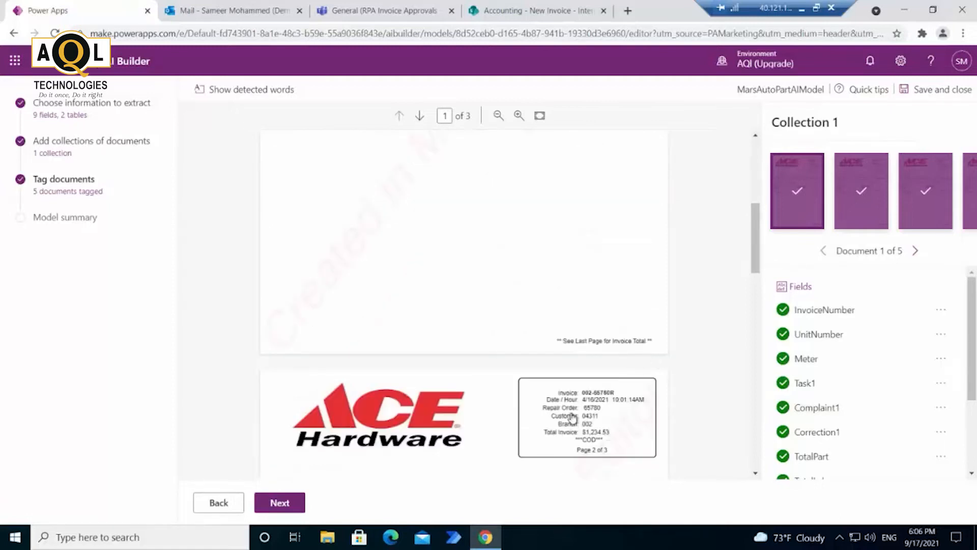
Go to page 2 of the sample invoice and bring up the parts table's tag options.
click(420, 115)
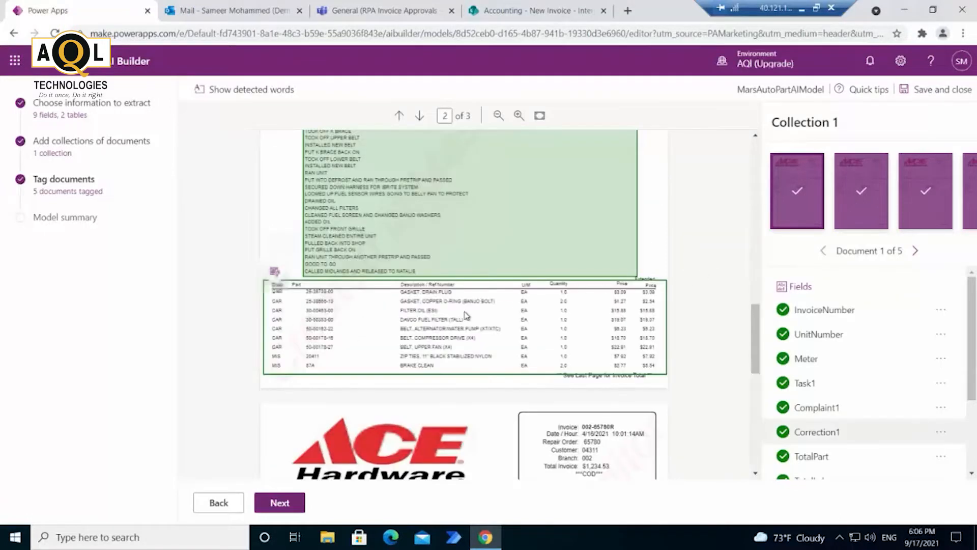
click(418, 116)
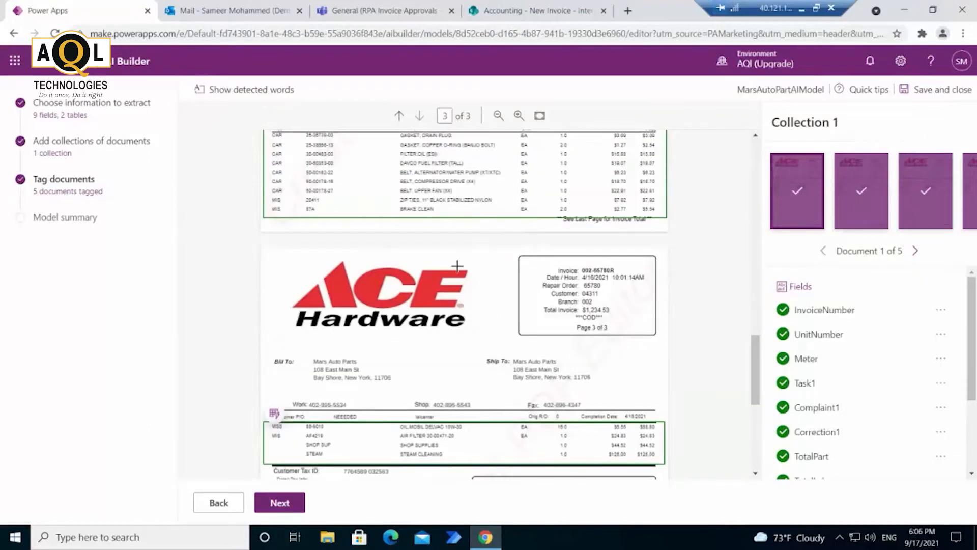
click(398, 116)
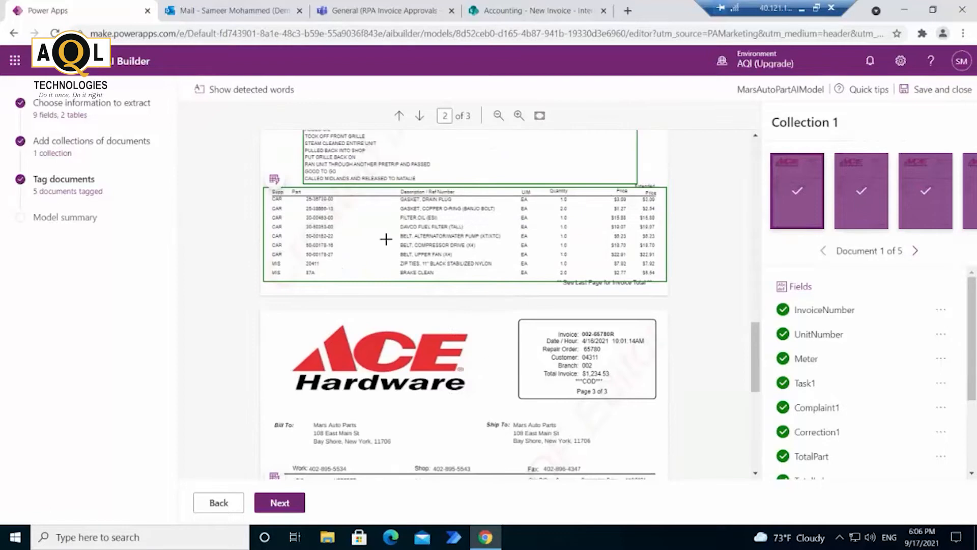
mouse_move(329, 243)
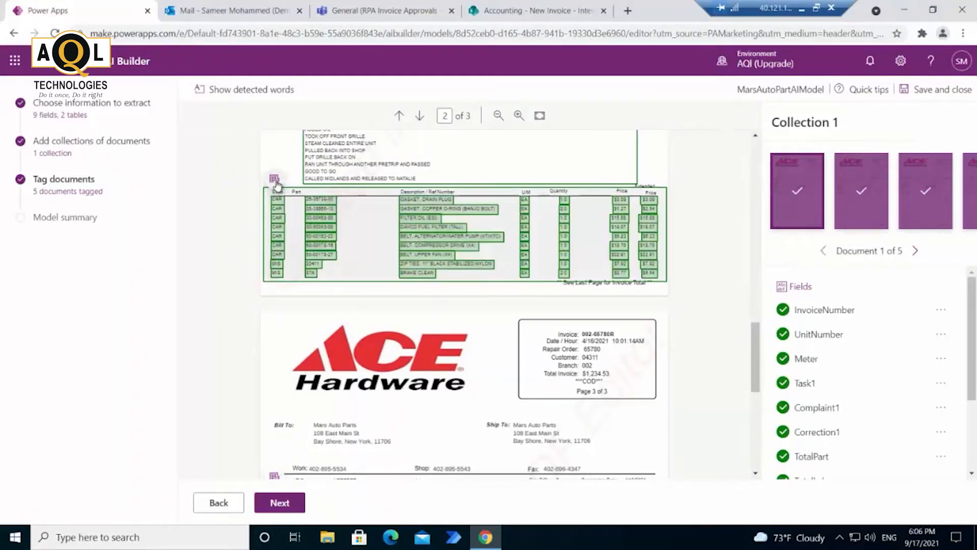
click(273, 179)
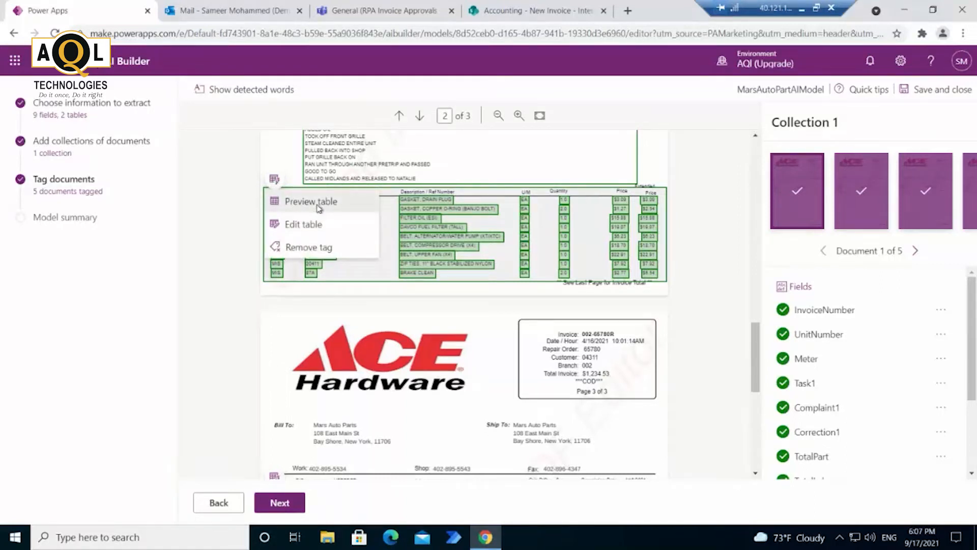
click(310, 201)
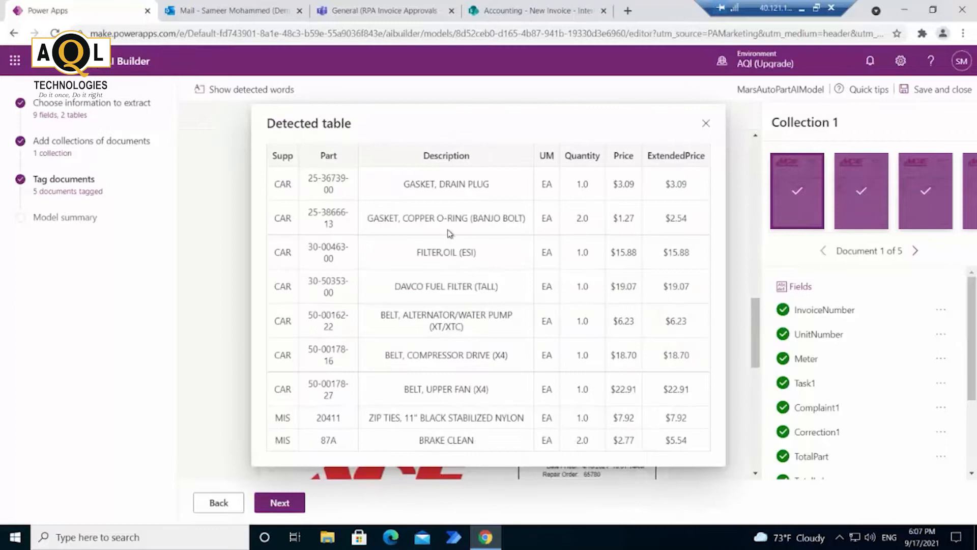
mouse_move(509, 273)
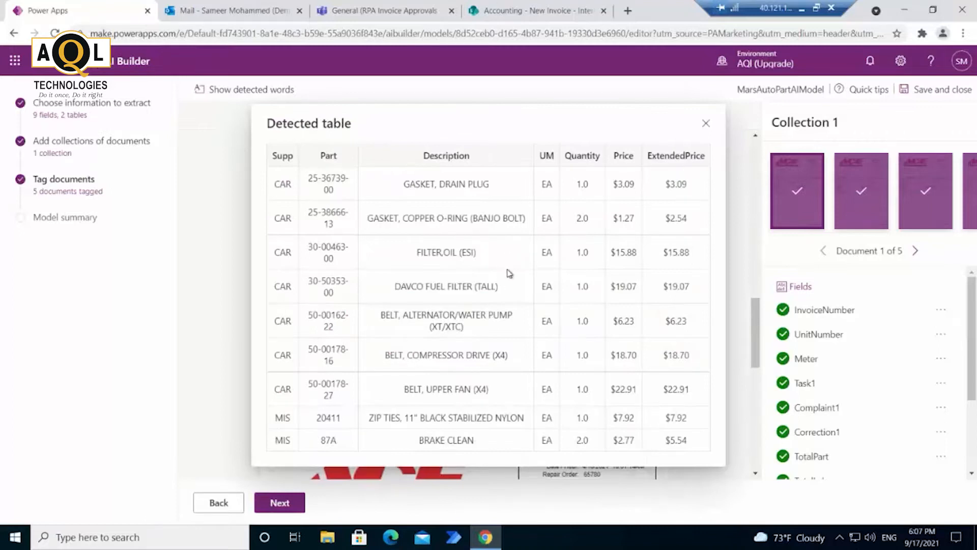
mouse_move(621, 271)
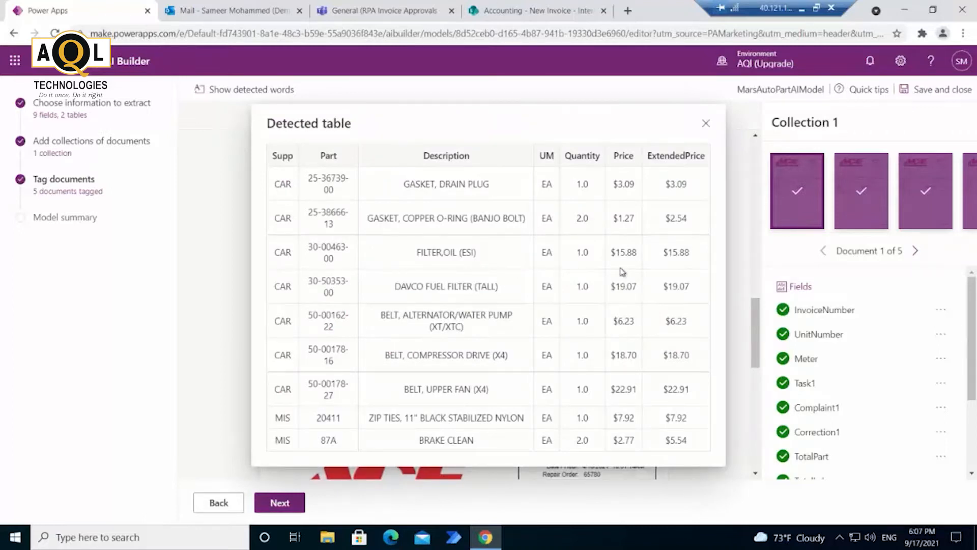
mouse_move(681, 147)
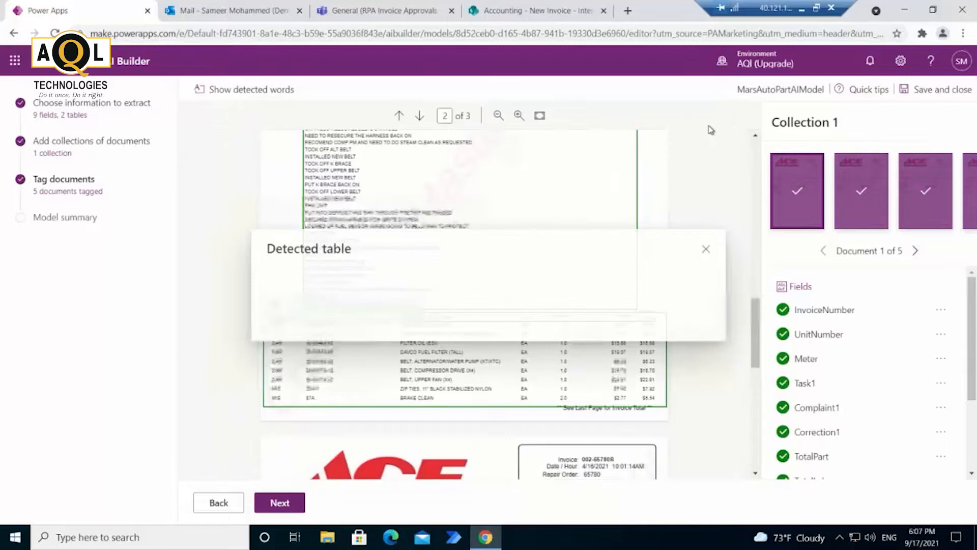
click(705, 249)
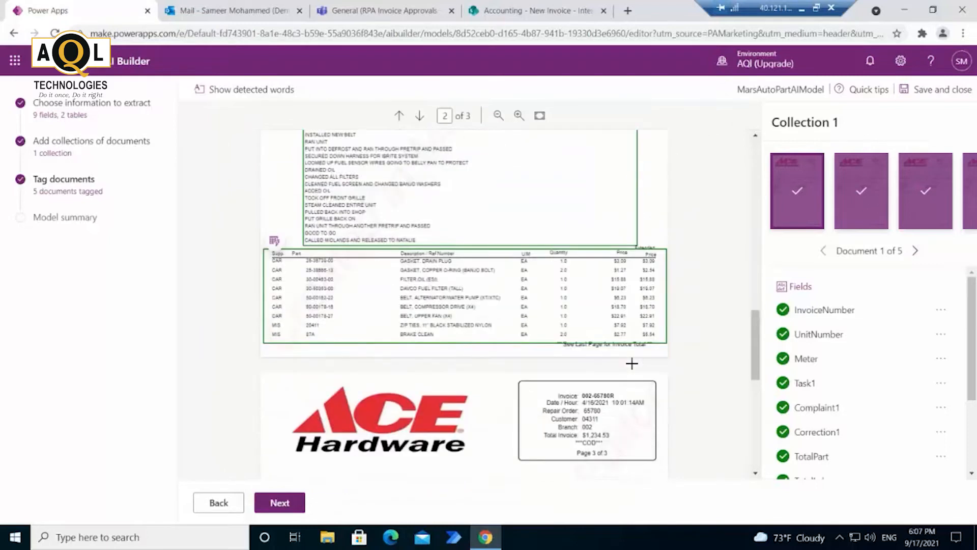
click(419, 116)
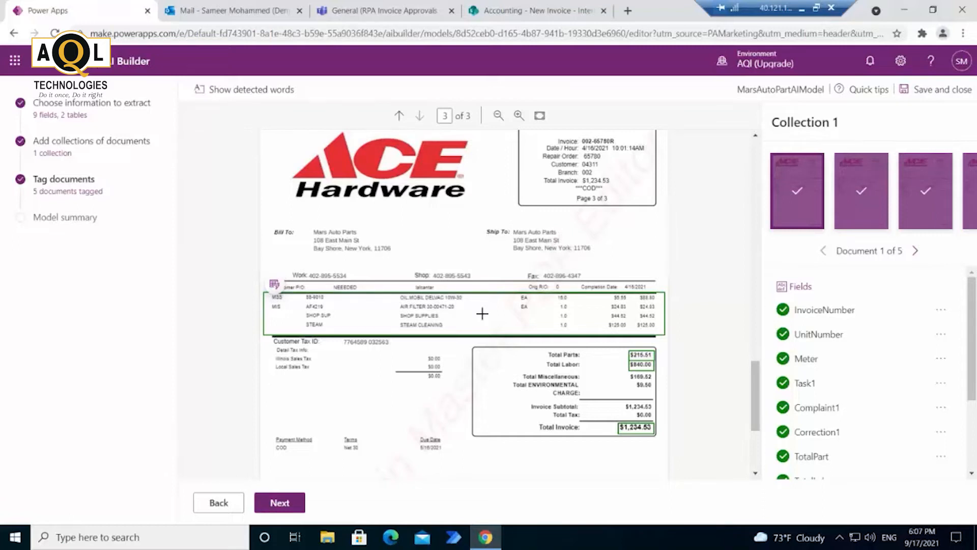
mouse_move(915, 250)
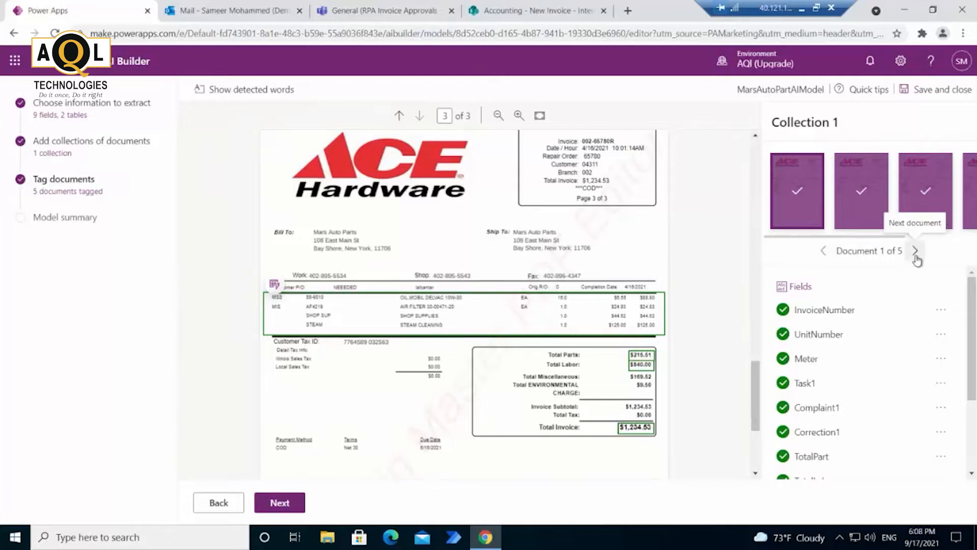
Open the InvoiceToAccounting flow for editing with its UploadAttachment subflow showing.
click(454, 537)
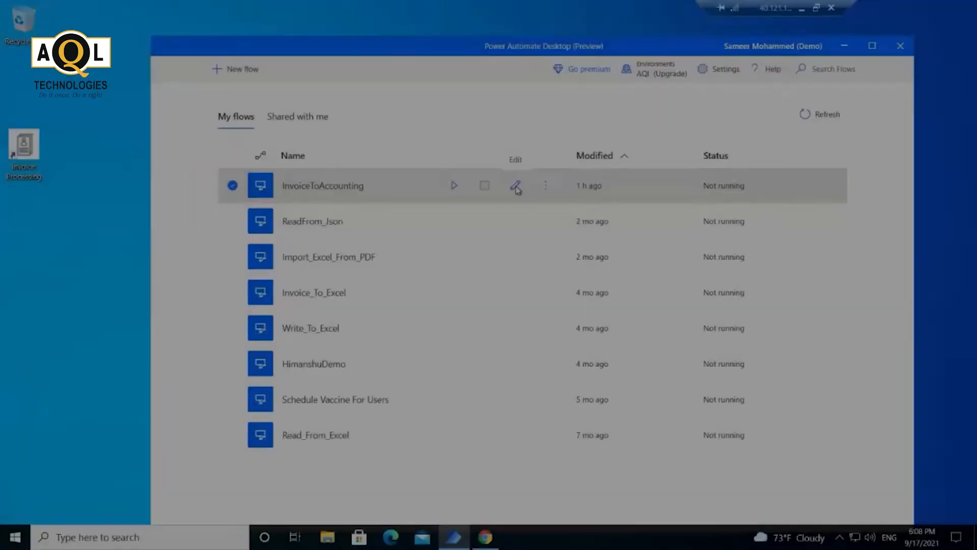
click(516, 185)
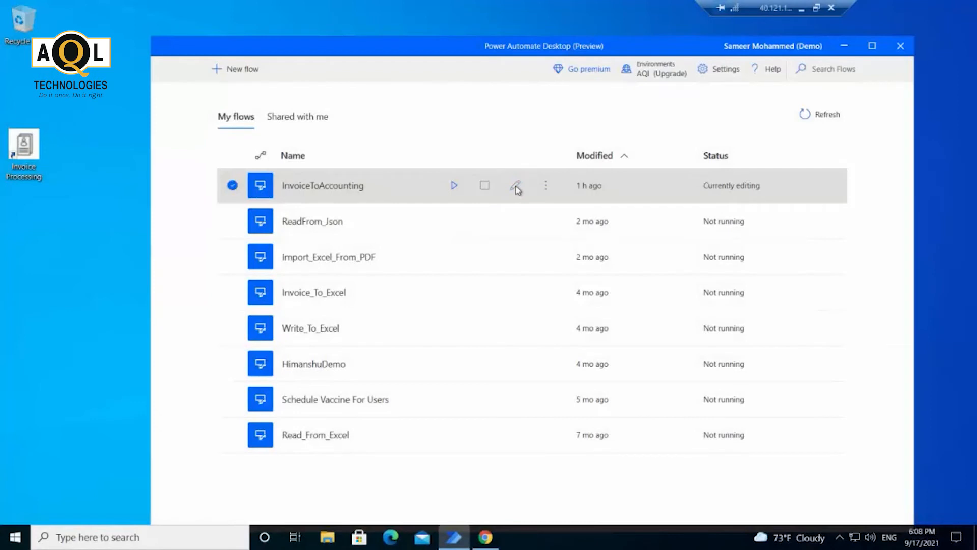
click(516, 185)
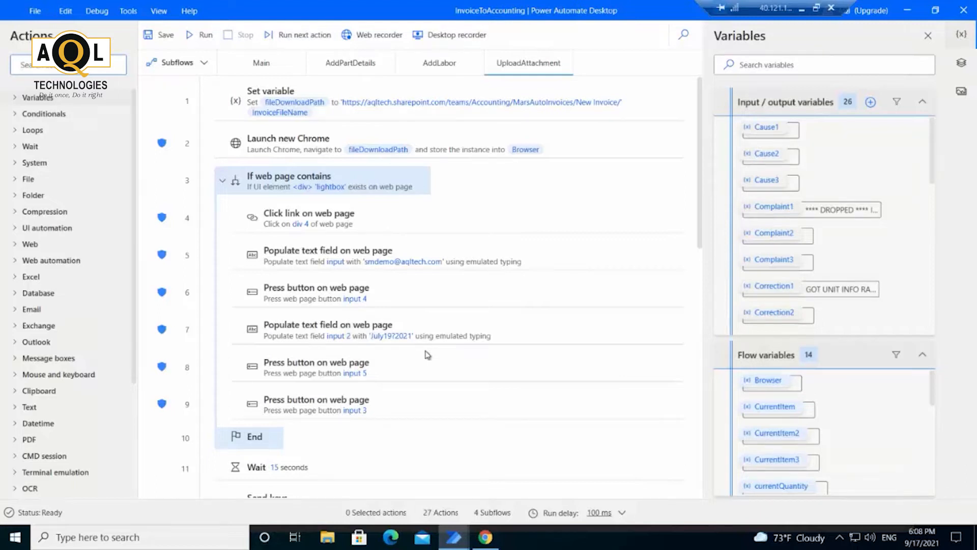
mouse_move(352, 287)
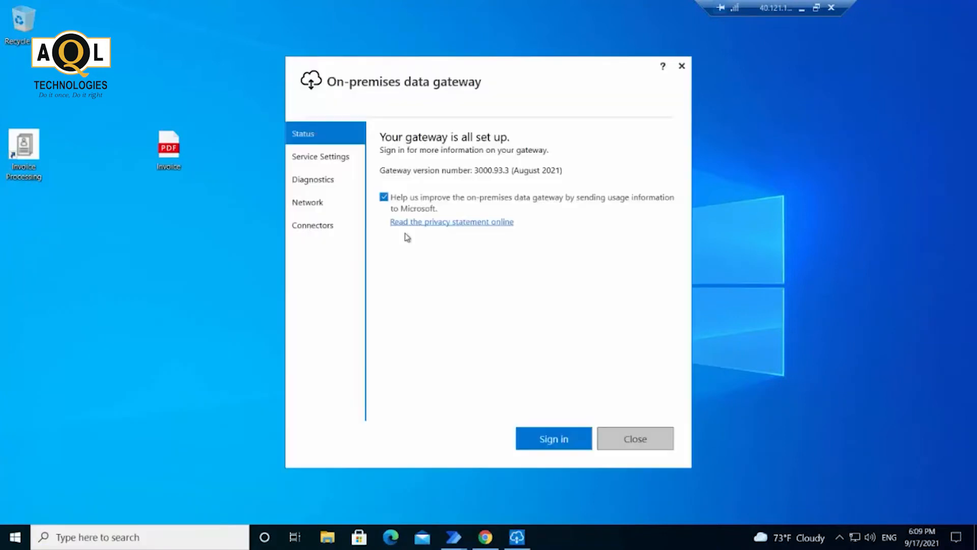
mouse_move(556, 399)
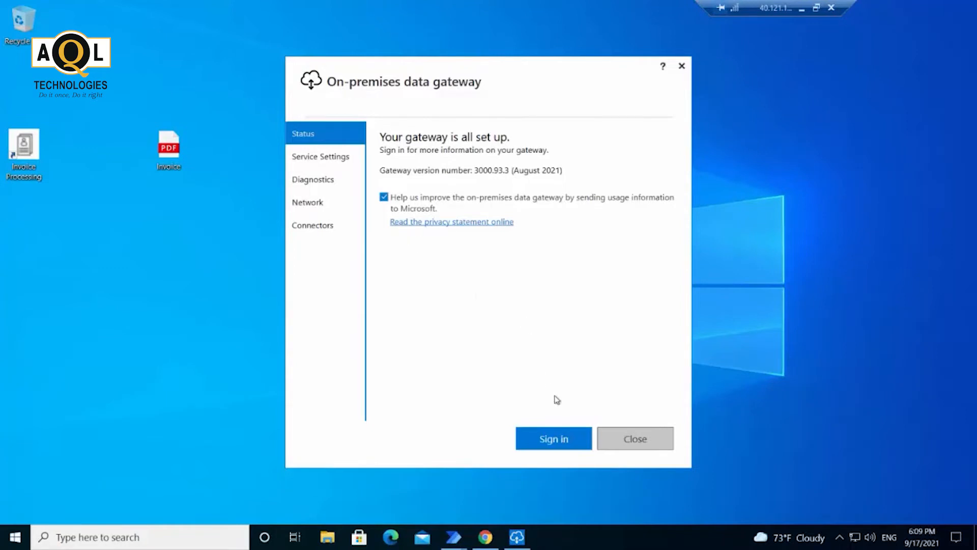
mouse_move(507, 331)
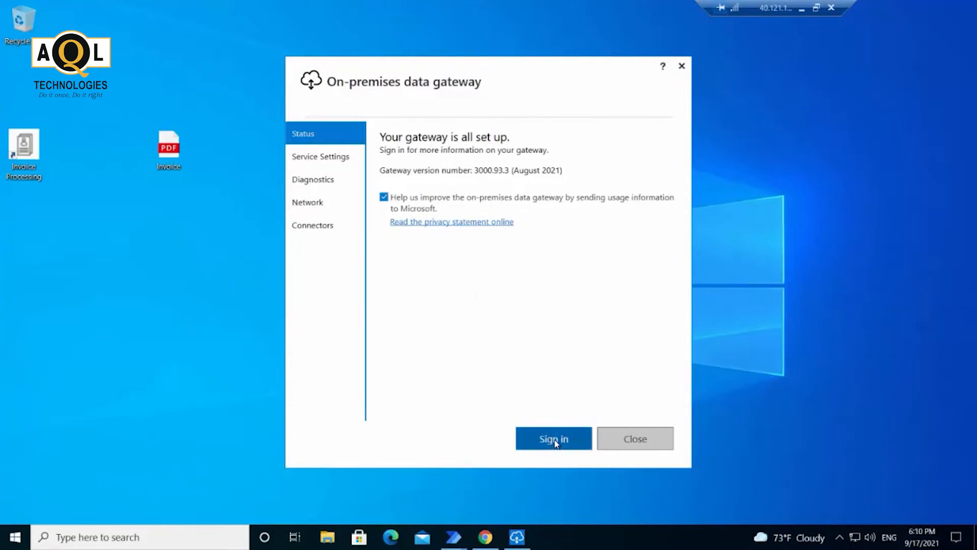
Sign in to the gateway with the smaqltech account email and password so InvoiceProcessingGateway goes online.
click(551, 438)
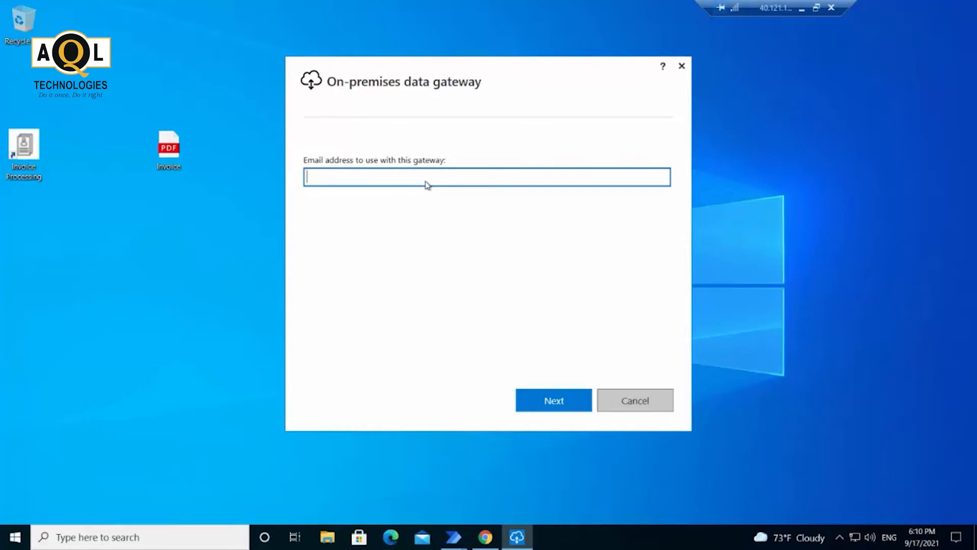
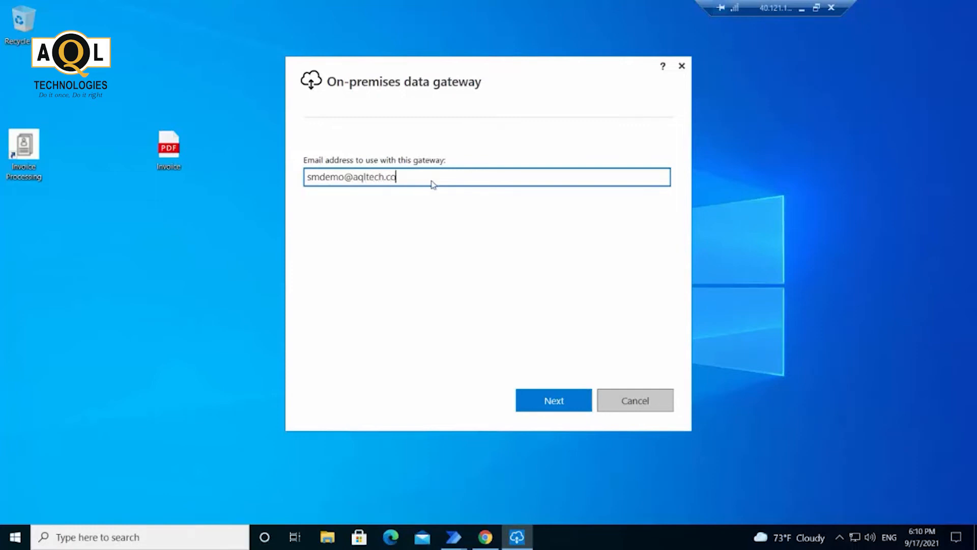
click(552, 400)
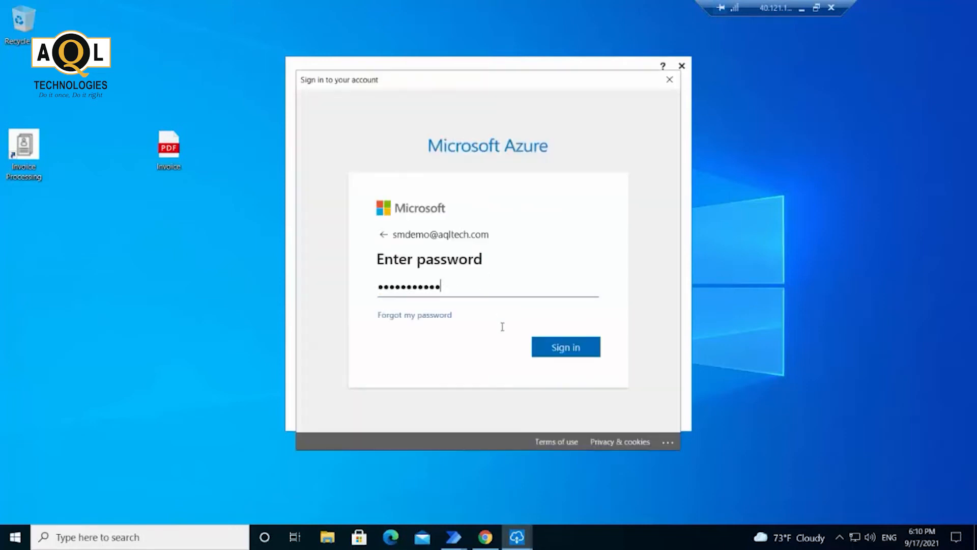
click(565, 346)
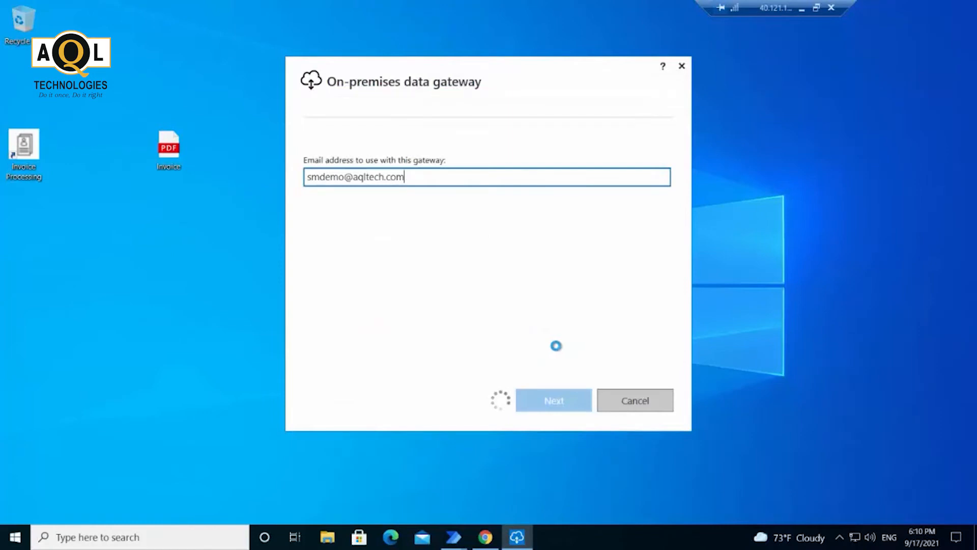
click(551, 400)
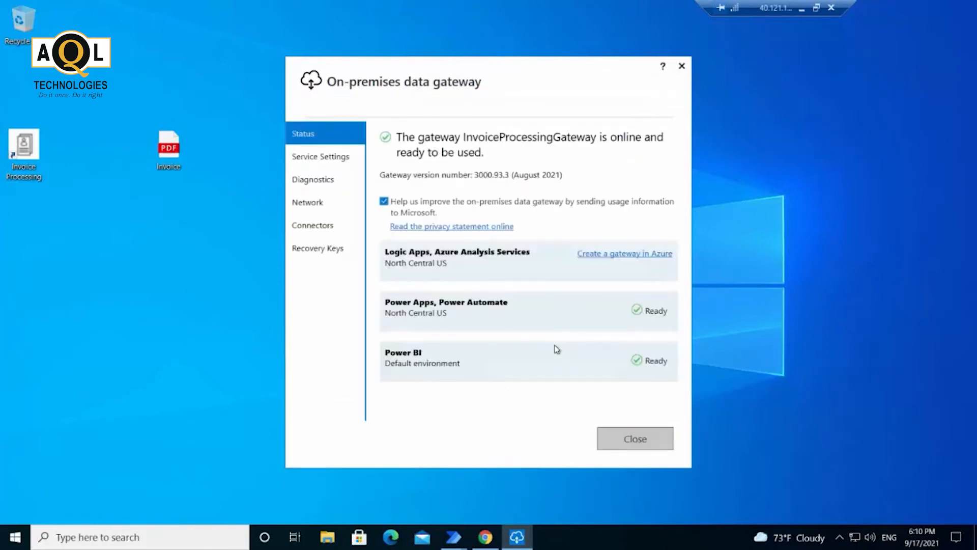
mouse_move(522, 396)
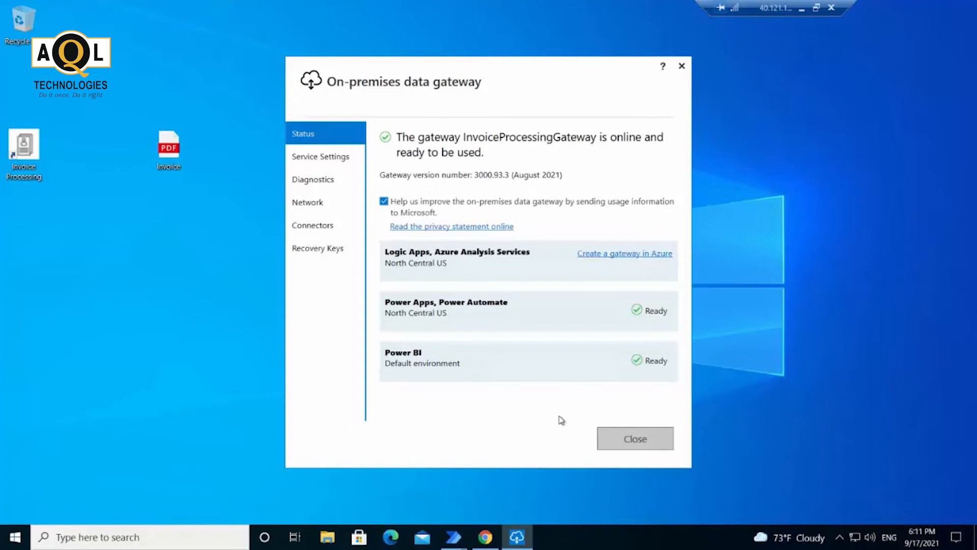
mouse_move(482, 153)
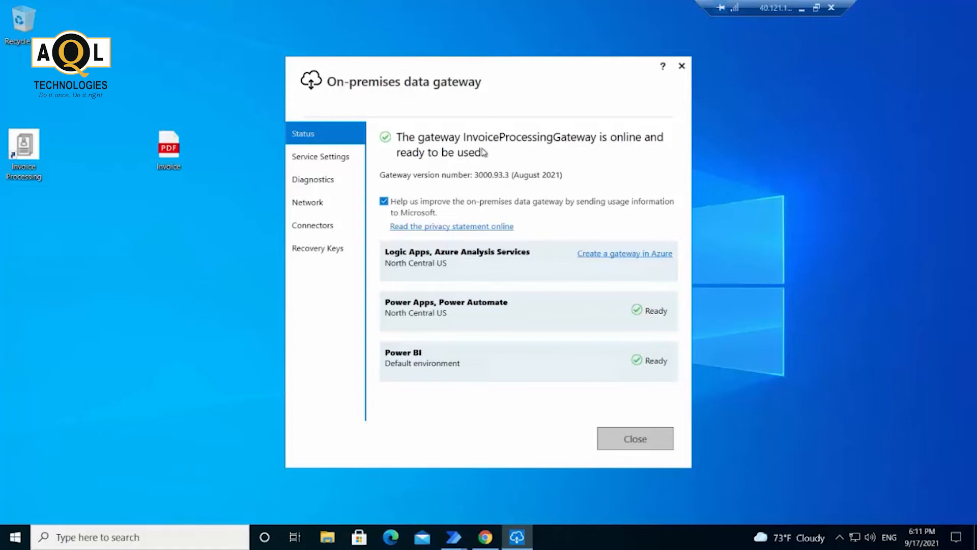
mouse_move(641, 417)
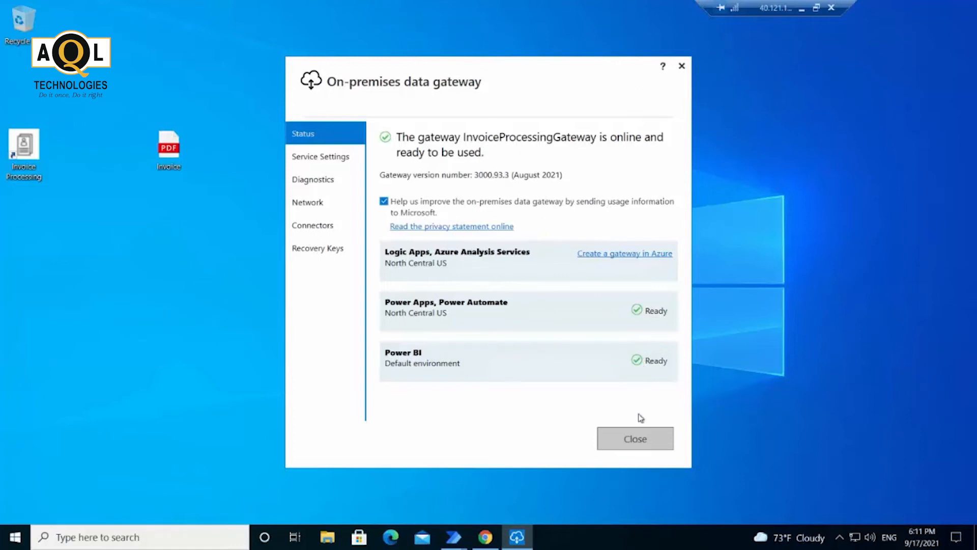
Close the gateway window after it reports being online and ready.
click(634, 438)
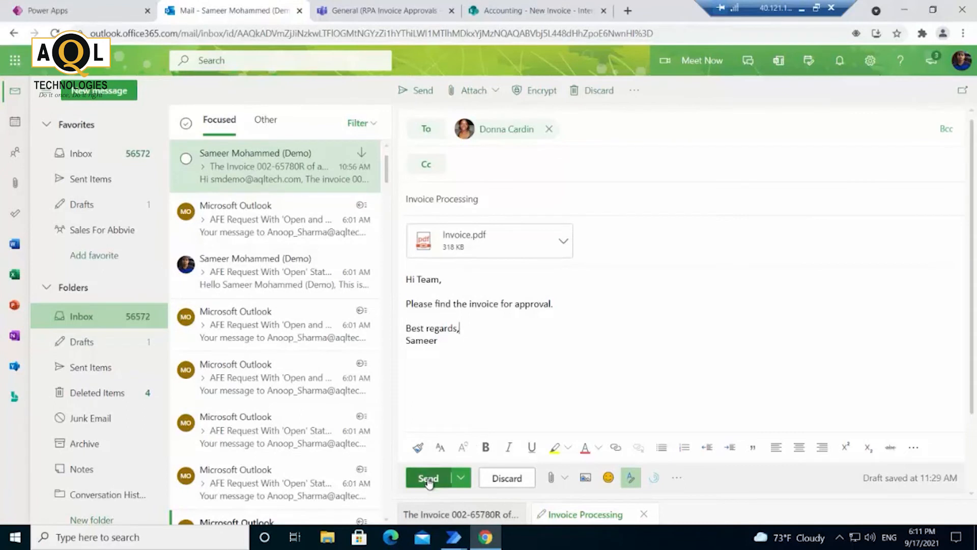
mouse_move(427, 478)
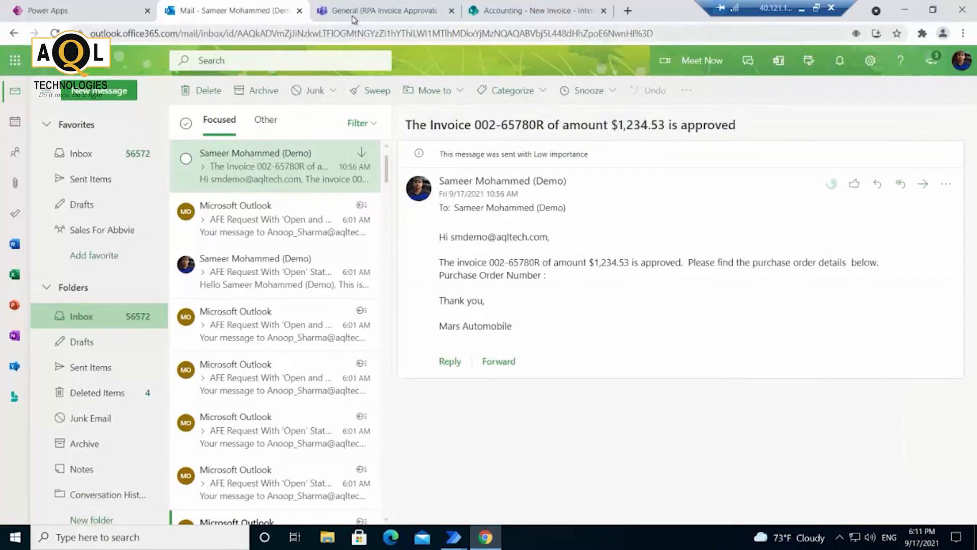
mouse_move(381, 10)
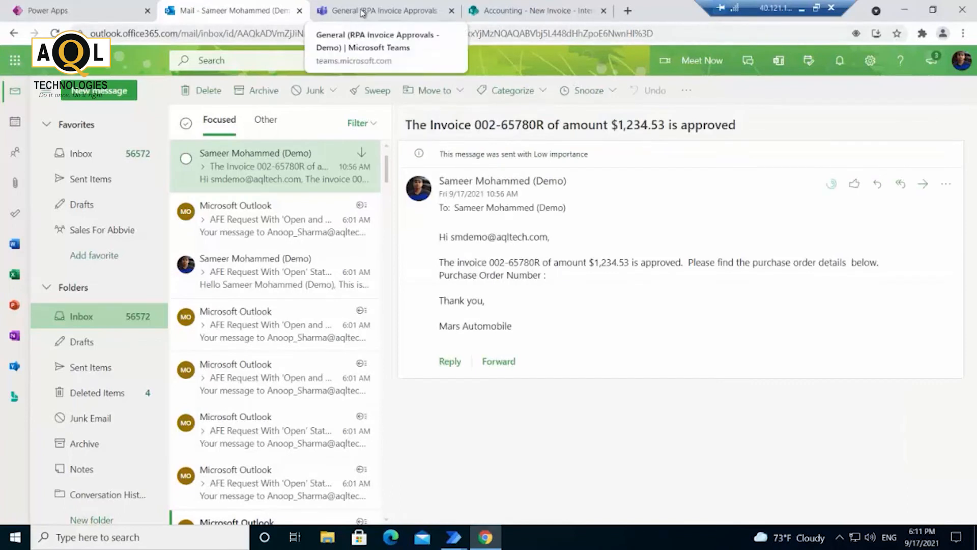
Switch to the RPA Invoice Approvals General channel tab in Teams.
click(383, 10)
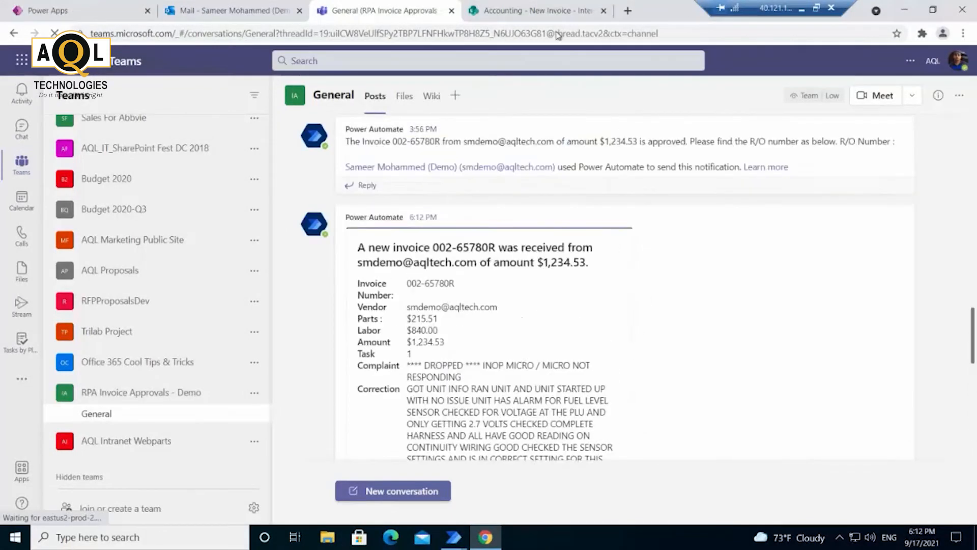
click(537, 10)
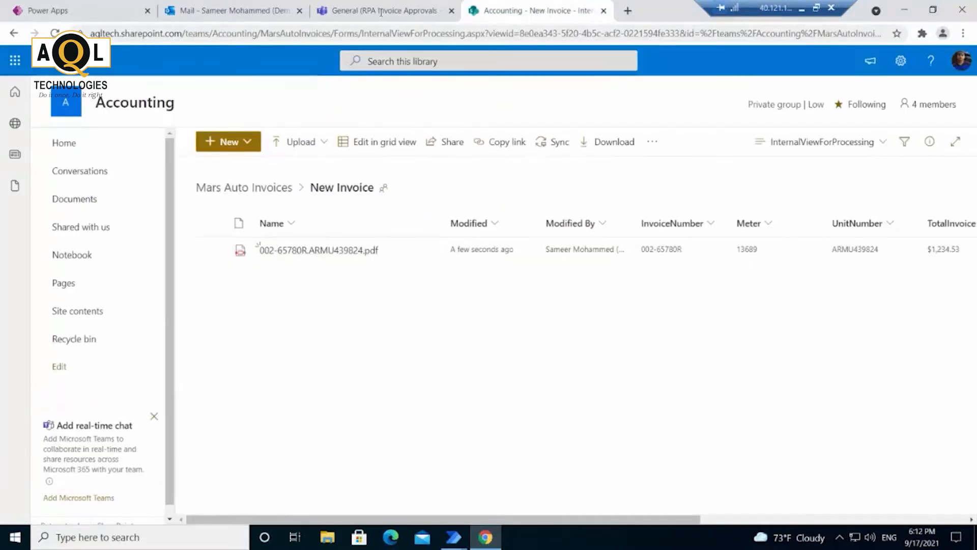
click(382, 10)
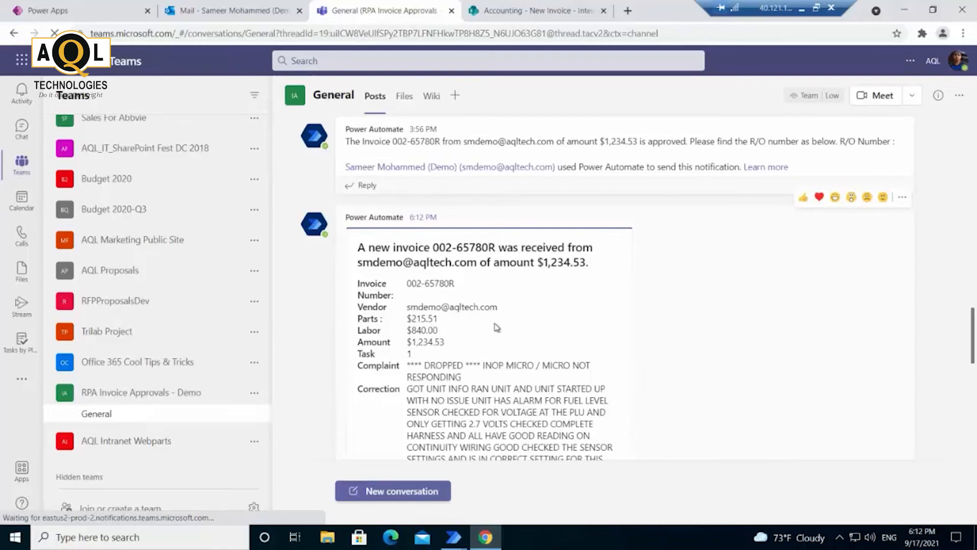
scroll(down, 3)
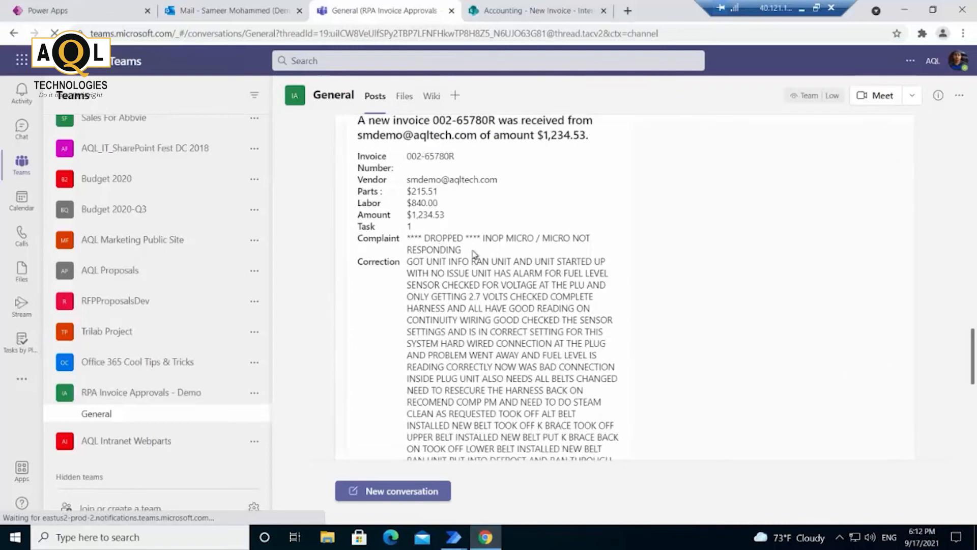
scroll(down, 3)
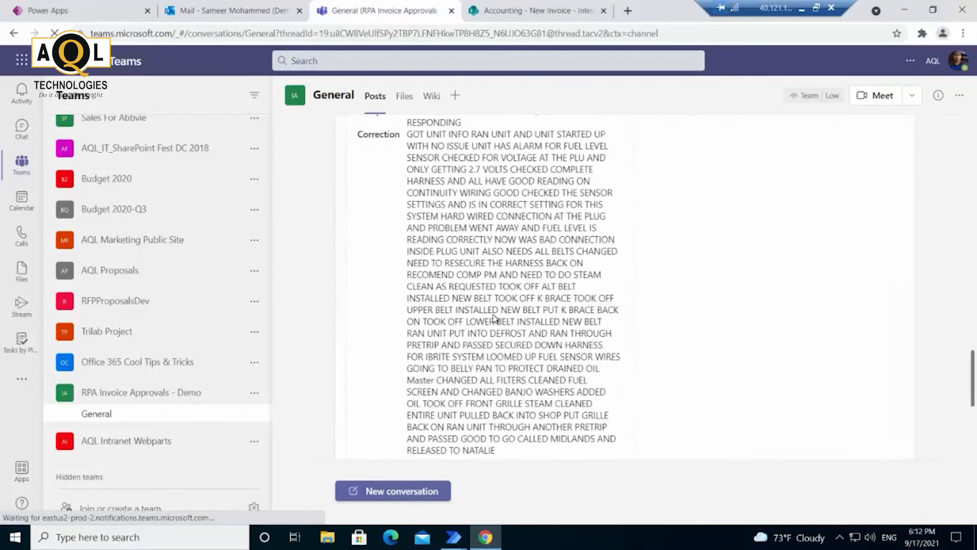
scroll(down, 3)
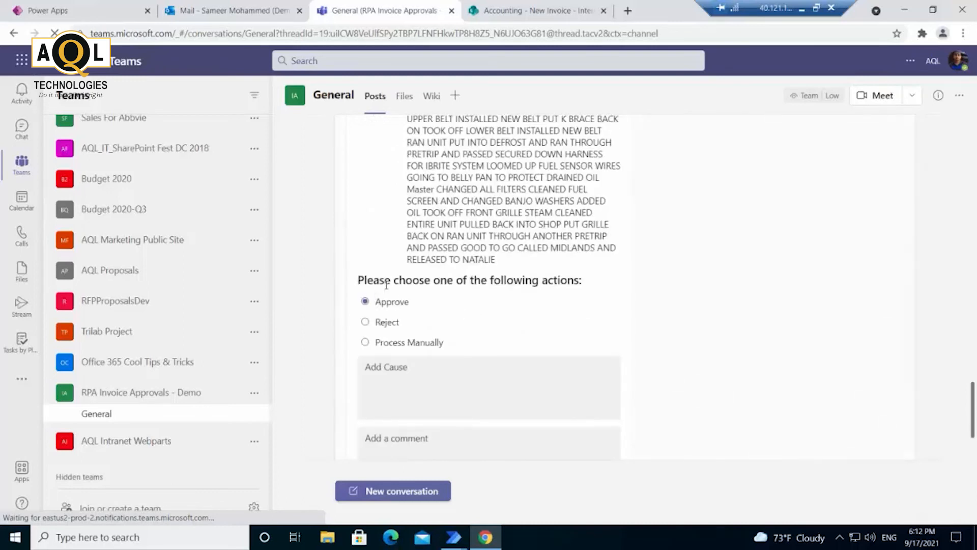
mouse_move(434, 328)
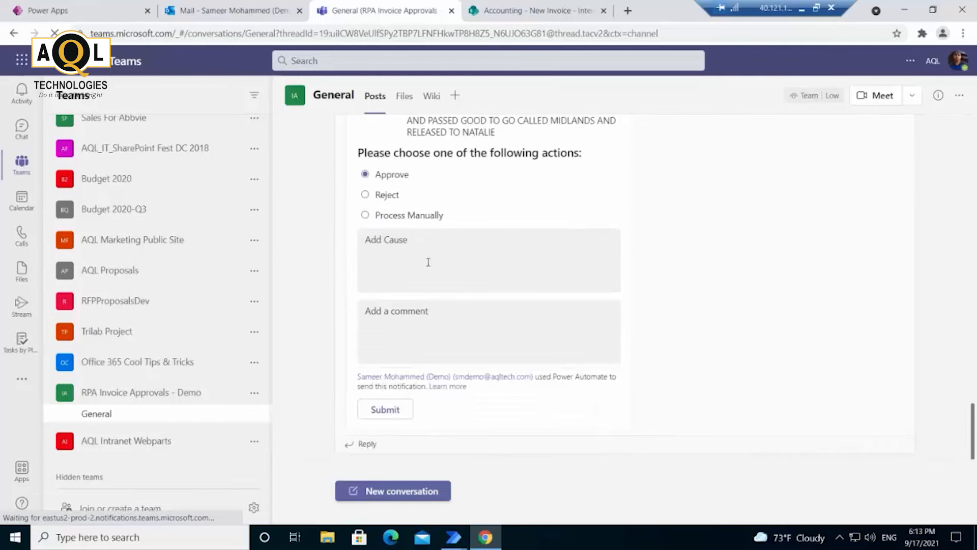
mouse_move(437, 318)
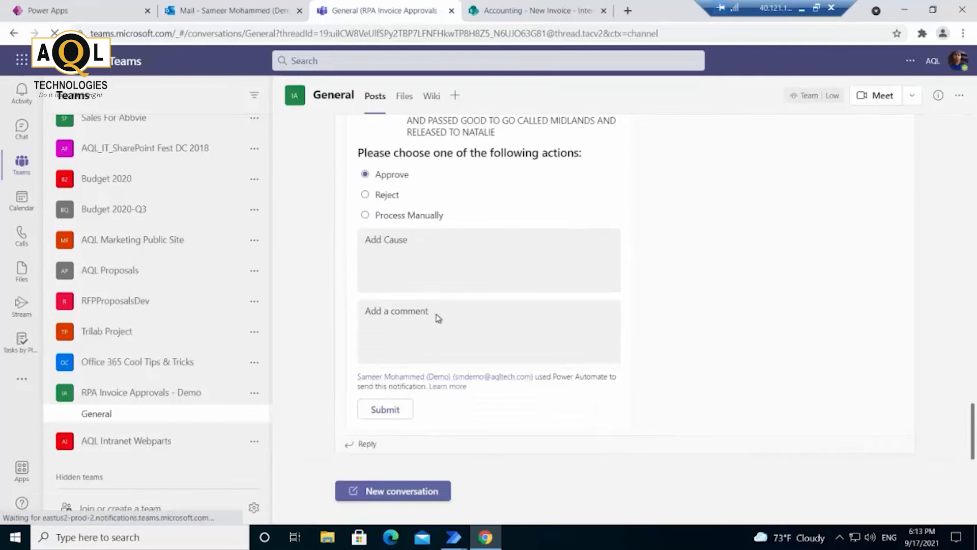
Enter 'Approved' as cause and comment for invoice 002-65780R and submit the approval.
click(489, 260)
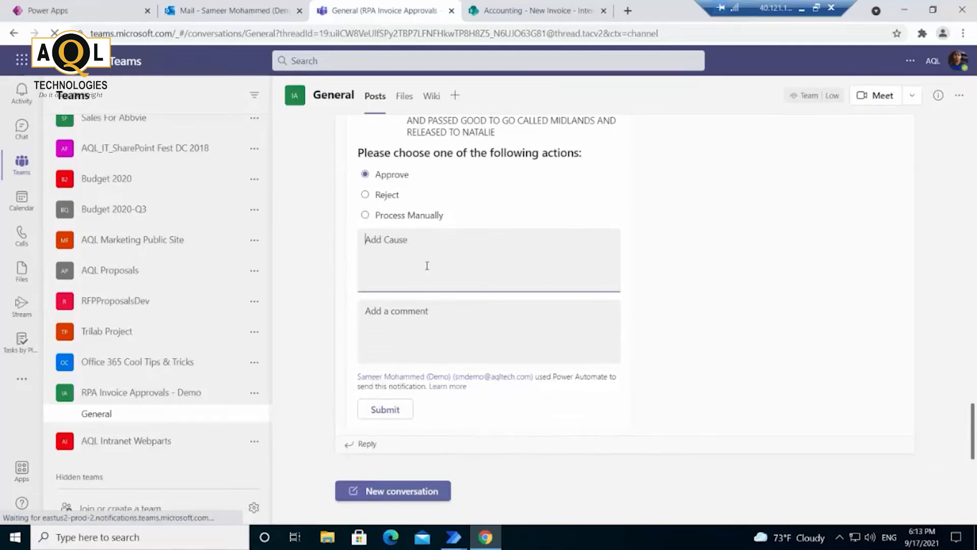
text(A)
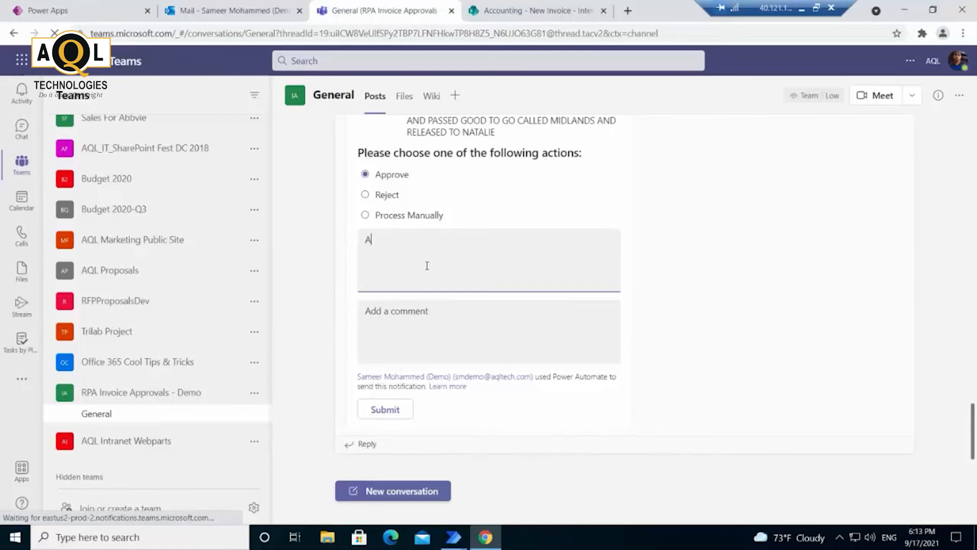
text(pproved)
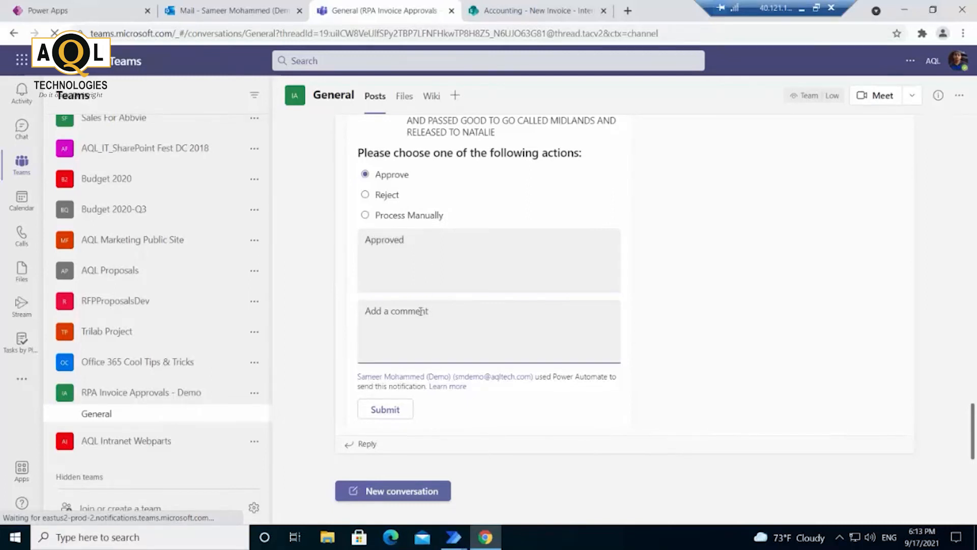
text(App)
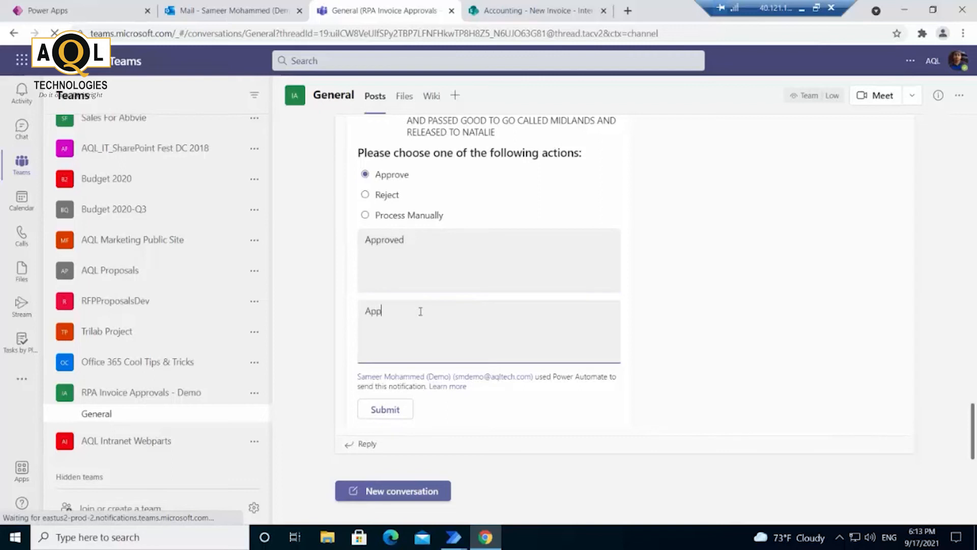
text(roved)
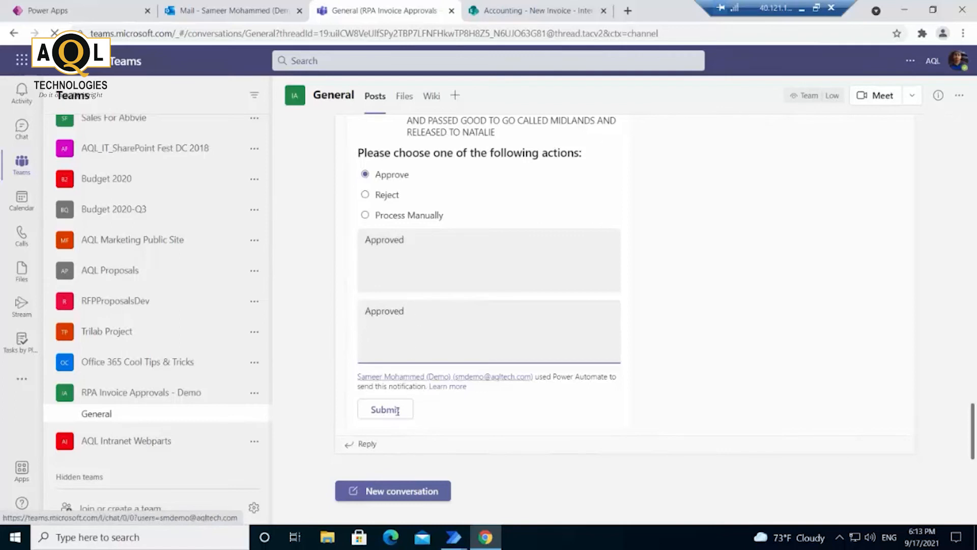
click(385, 409)
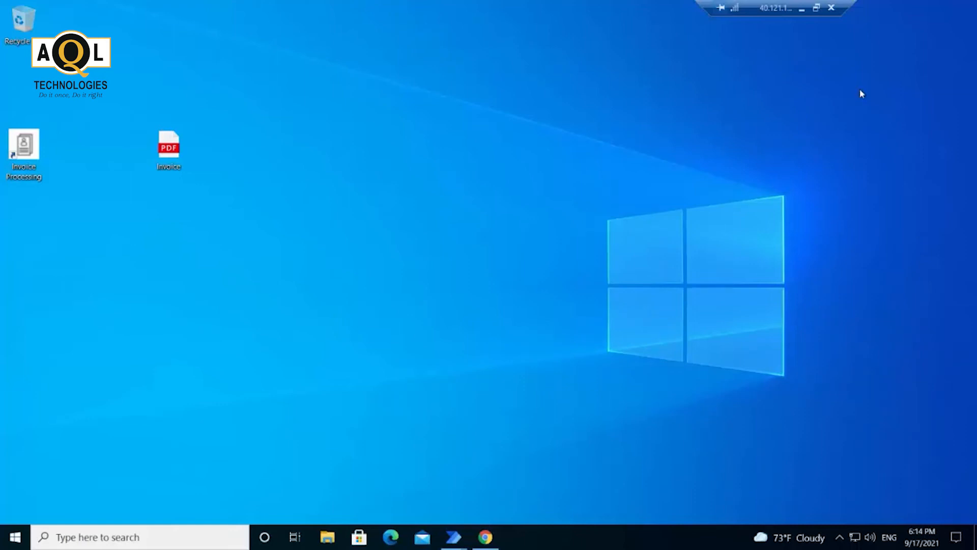
Launch Mars Automobile Invoice Management and sign in.
double_click(23, 149)
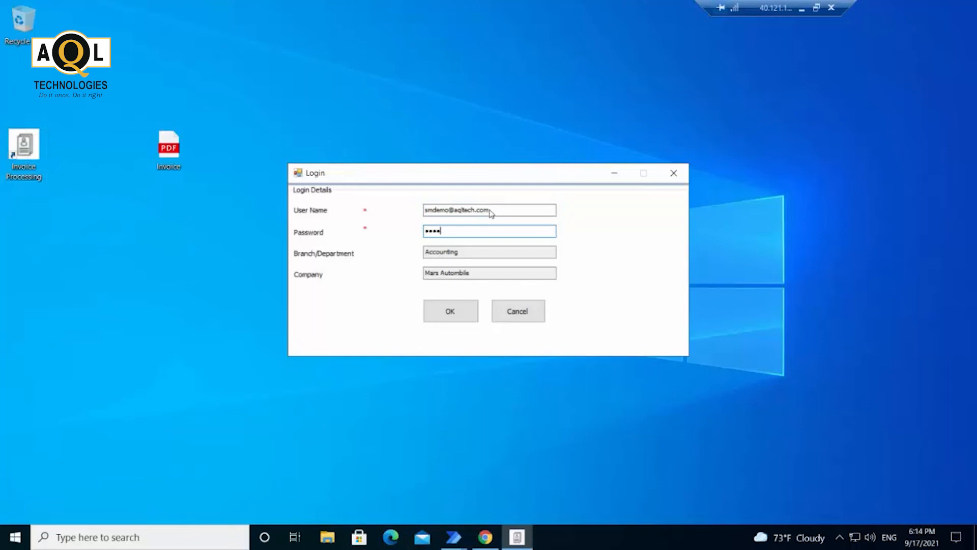
click(449, 310)
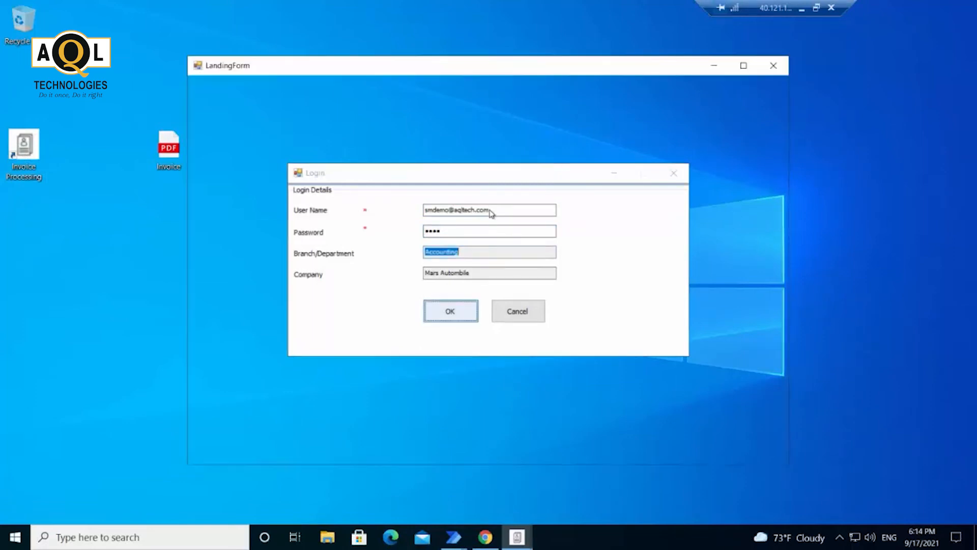
click(450, 310)
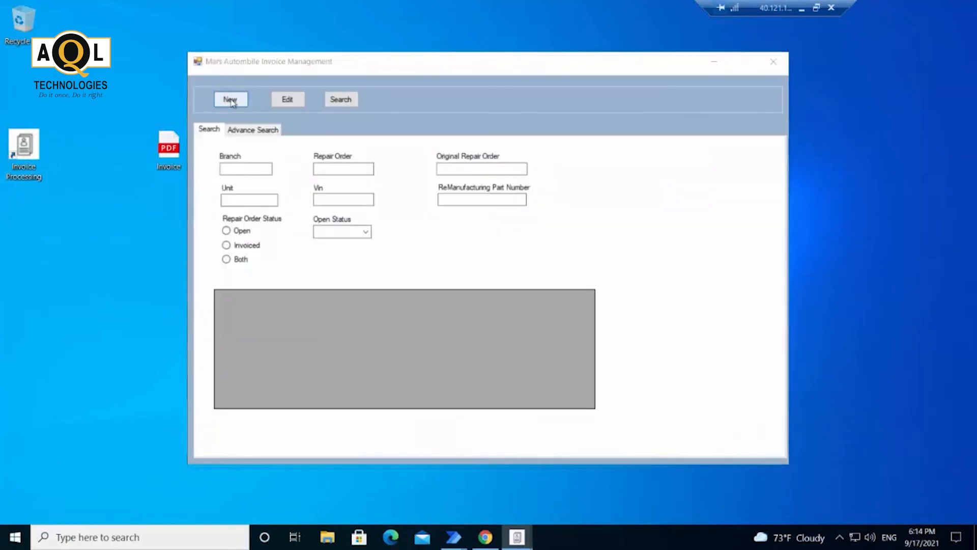
Start a new repair order and add a Contract service task with cause Approved.
click(230, 99)
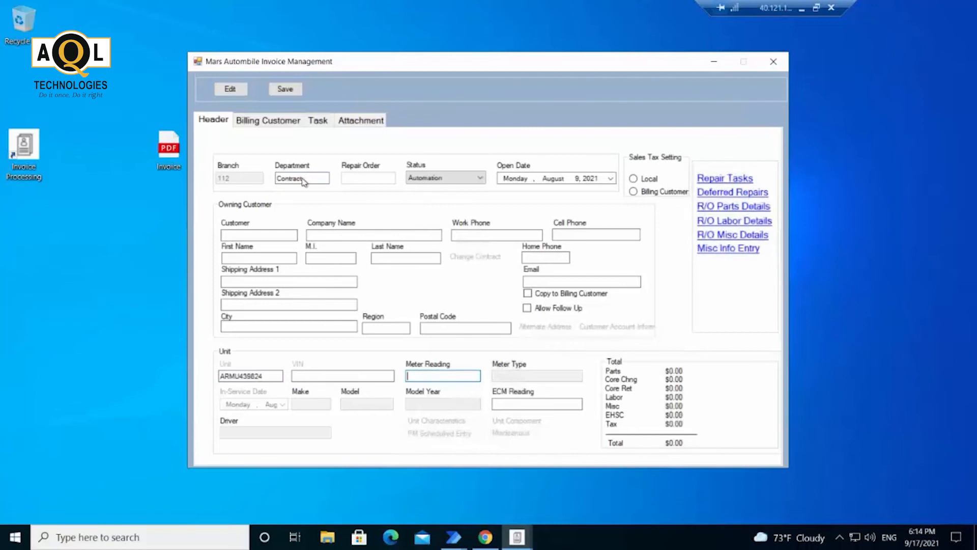
click(318, 120)
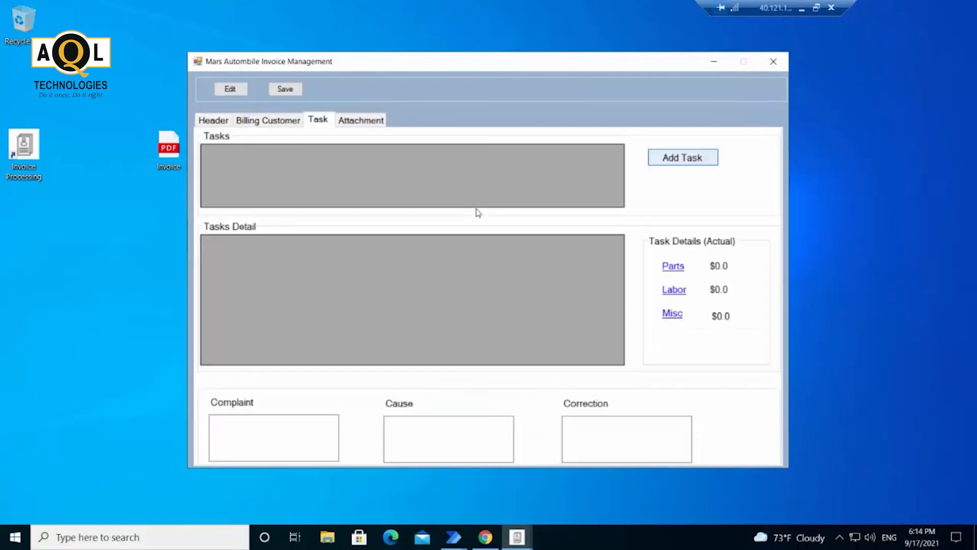
click(682, 157)
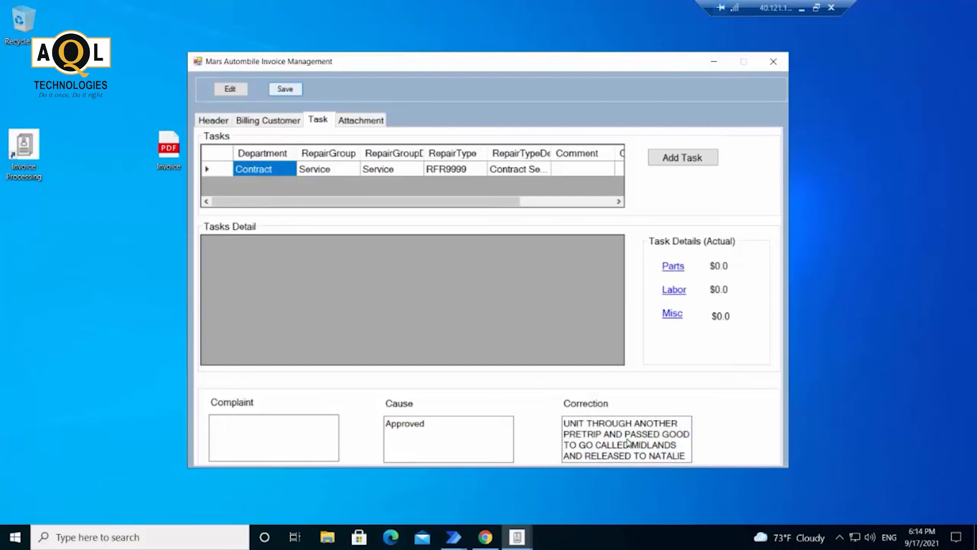
Add parts 25-36739-00, 30-50353-00 and 50-00178-16 to the task, saving each as a new part.
click(672, 266)
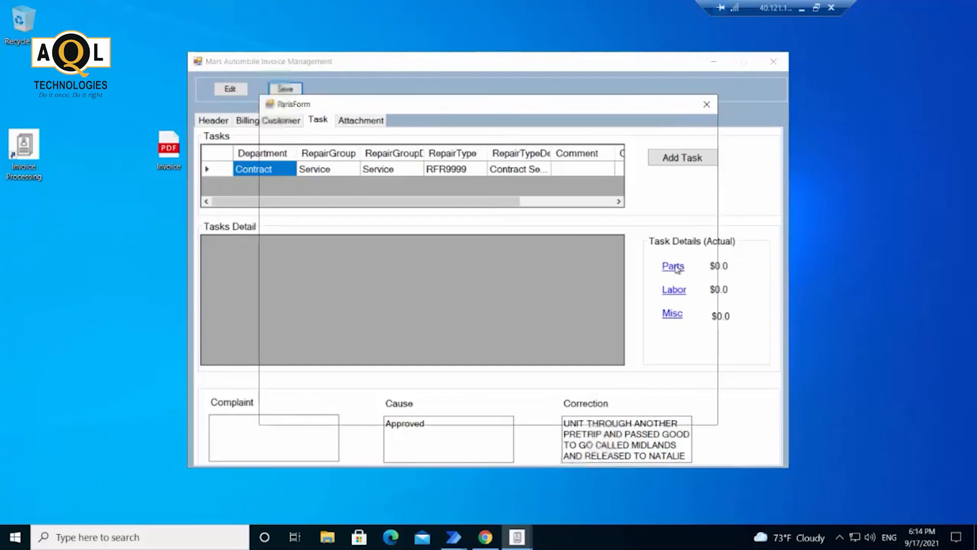
click(672, 265)
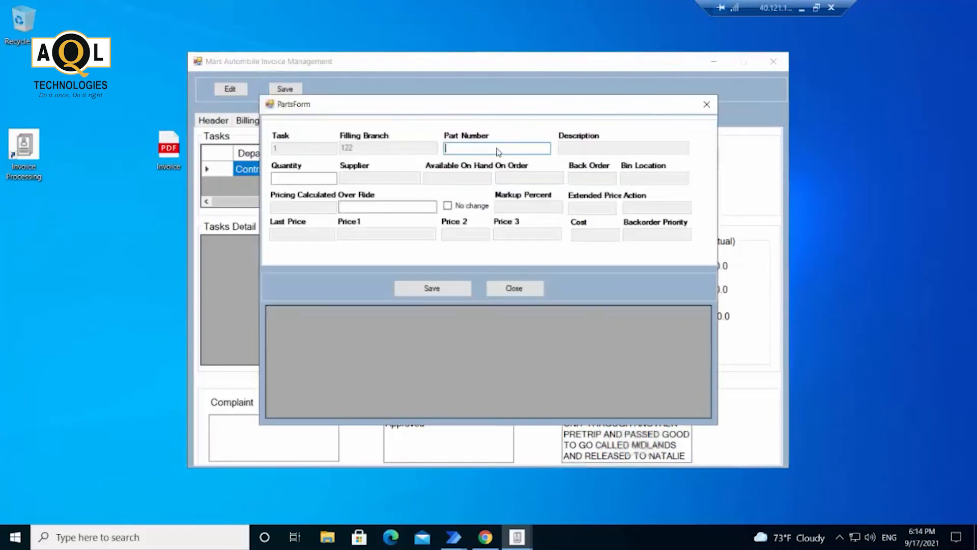
text(25-36739-00)
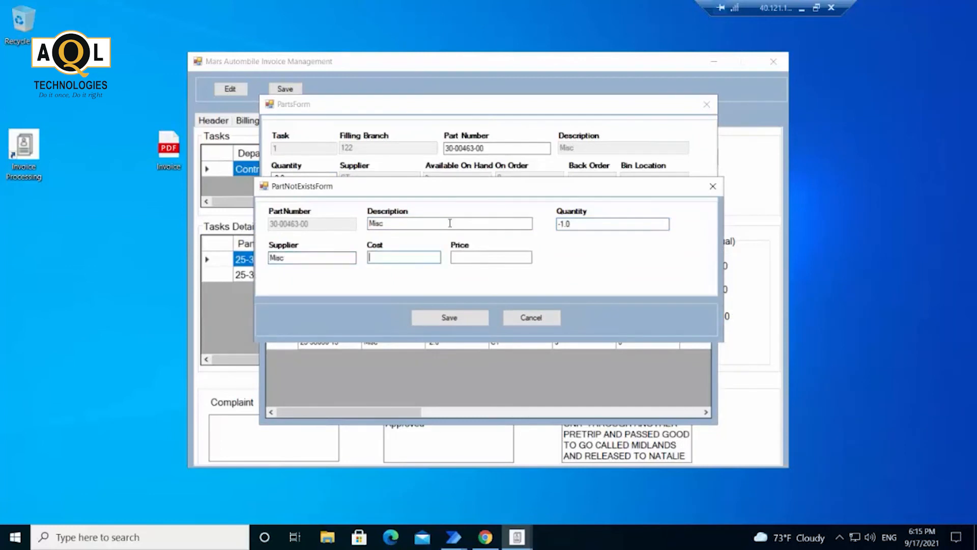
click(449, 318)
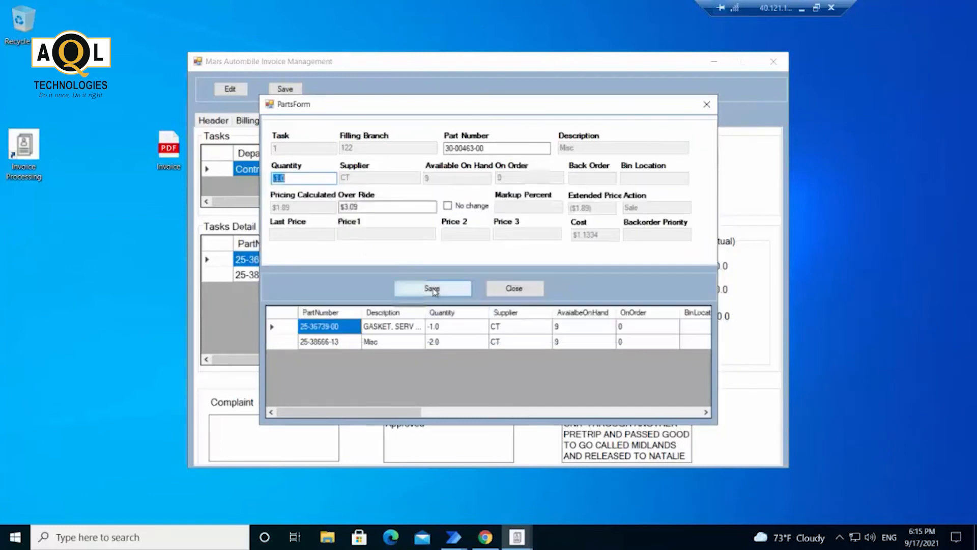
click(432, 288)
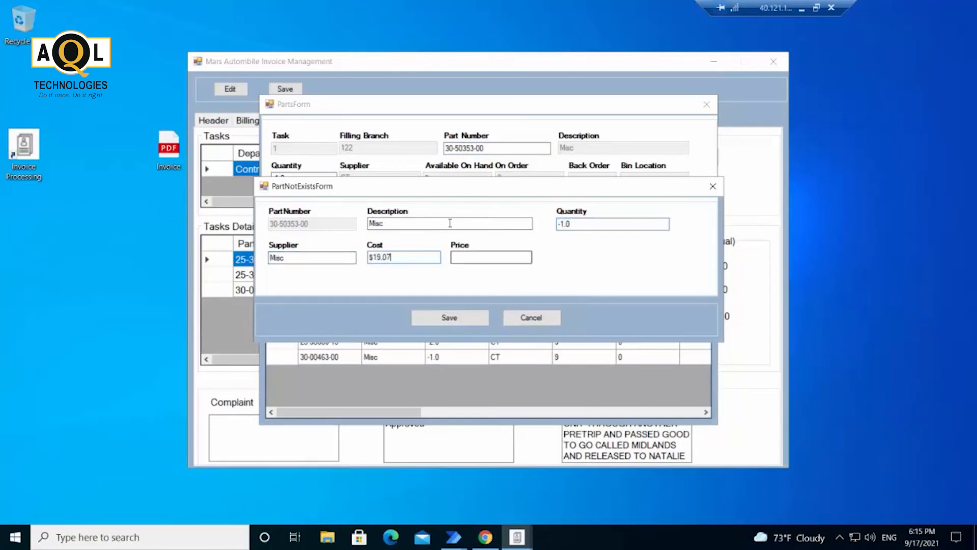
click(449, 318)
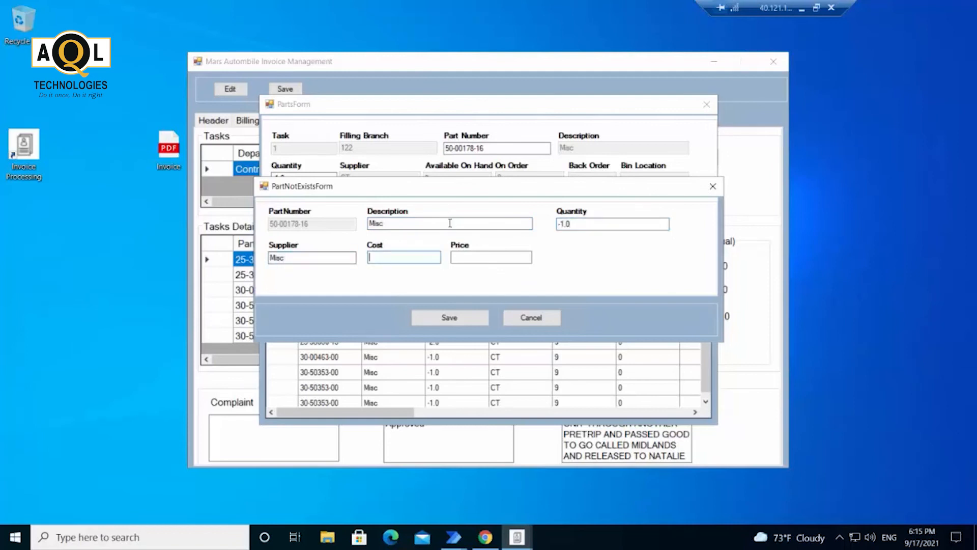
click(449, 318)
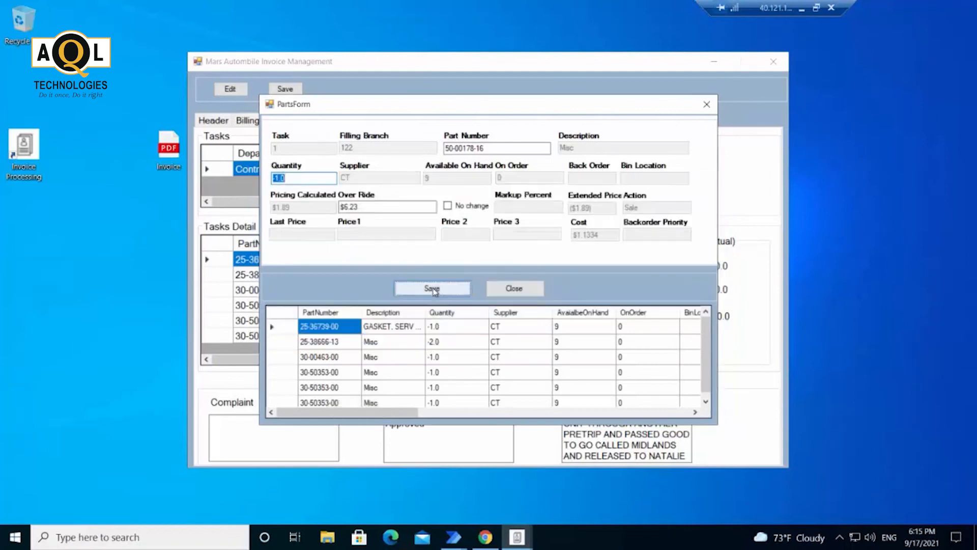
click(431, 288)
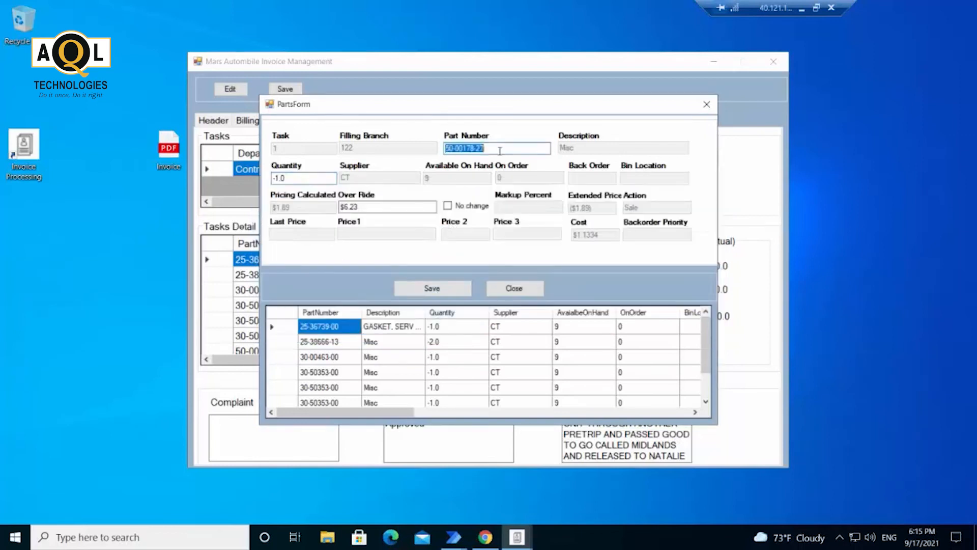
Save parts 20411, AF4219, SHOP SUP and STEAM with cost, then close the parts form.
text(20411)
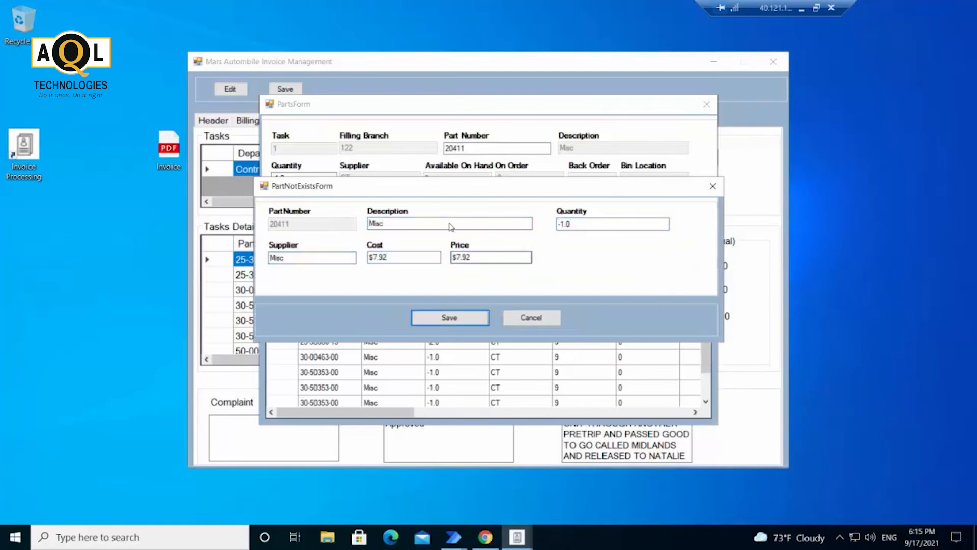
click(448, 317)
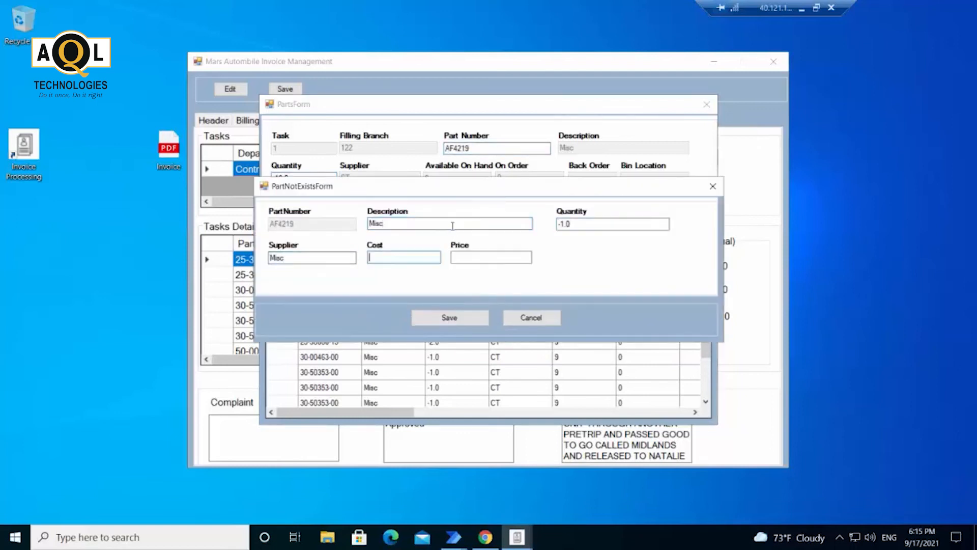
click(449, 317)
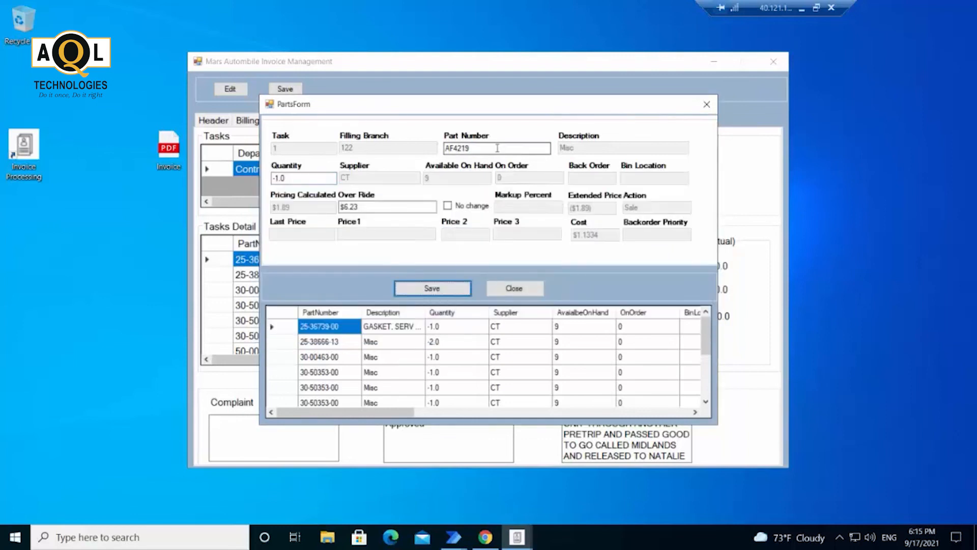
text(SHOP SUP)
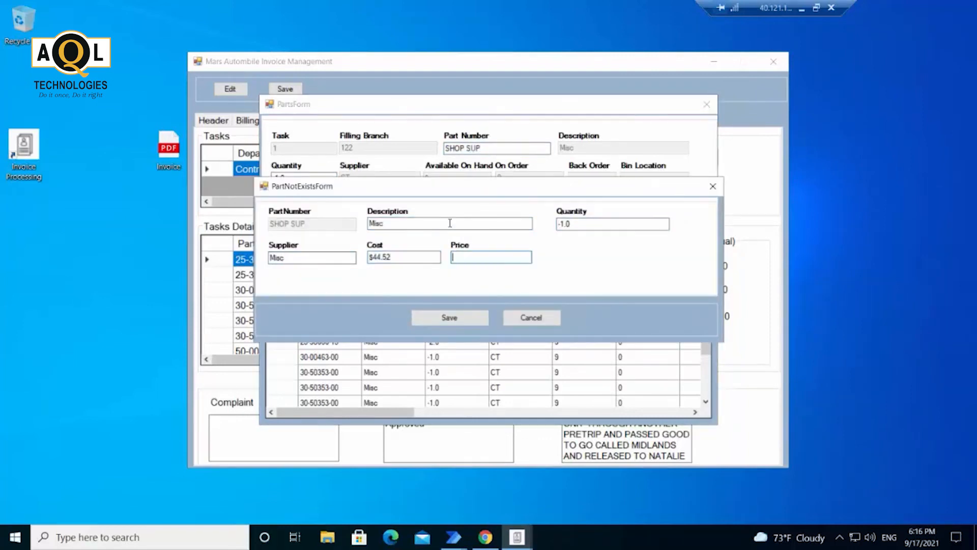
click(449, 317)
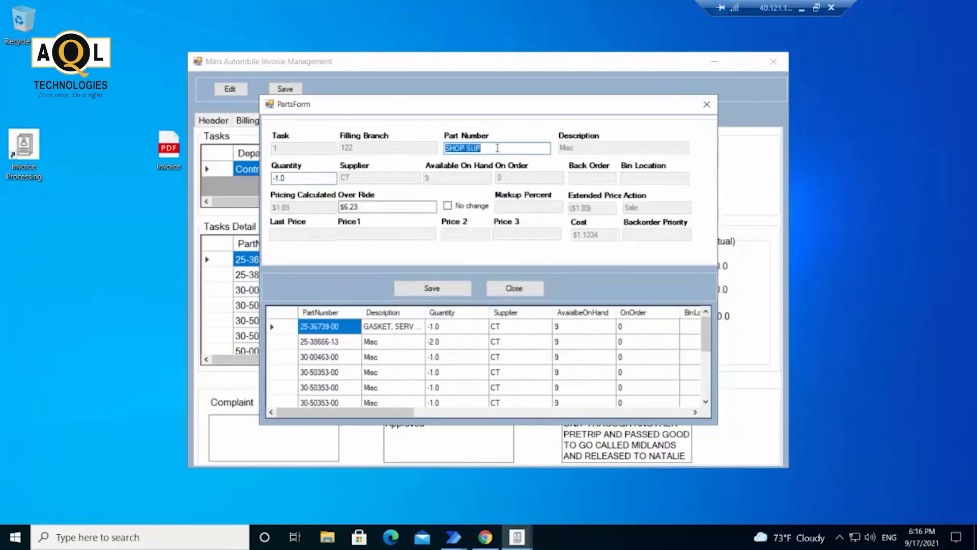
text(STEAM)
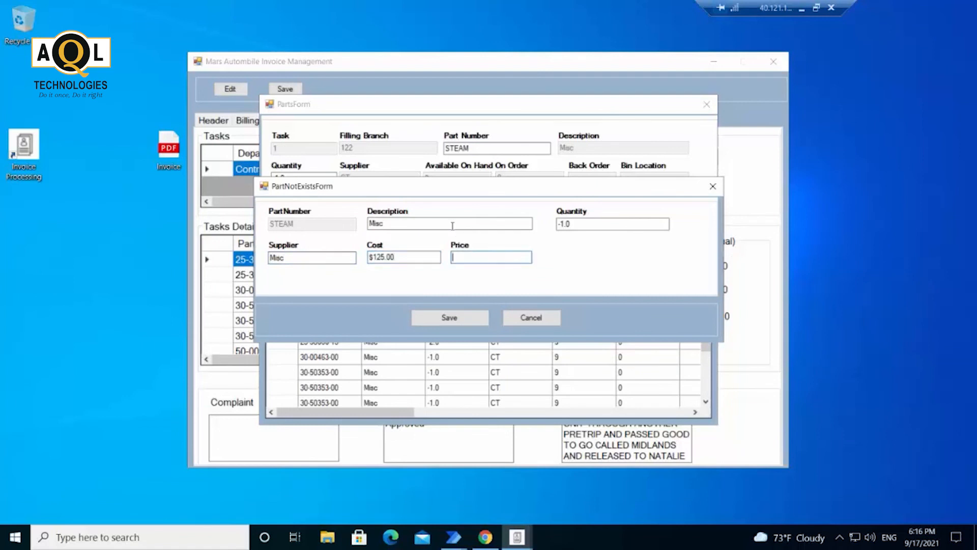
click(449, 318)
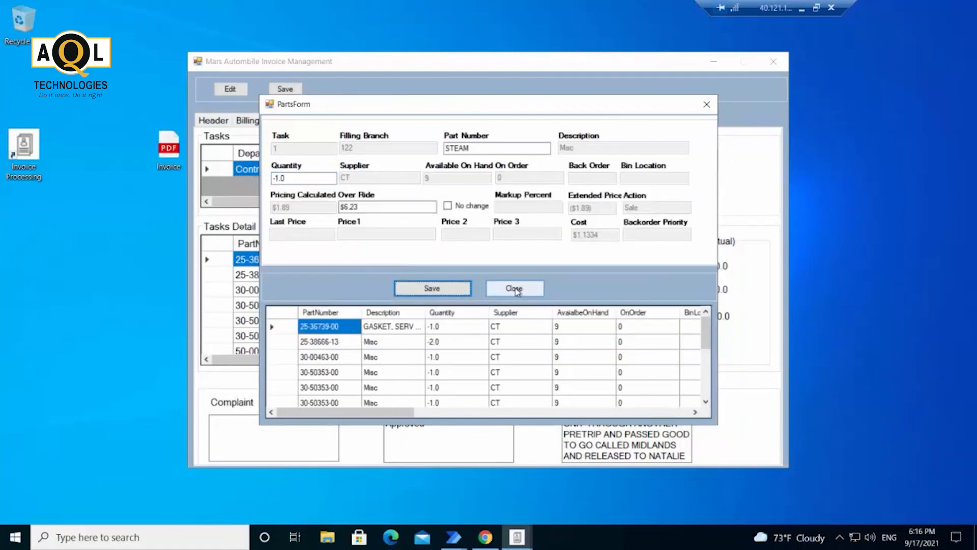
click(514, 288)
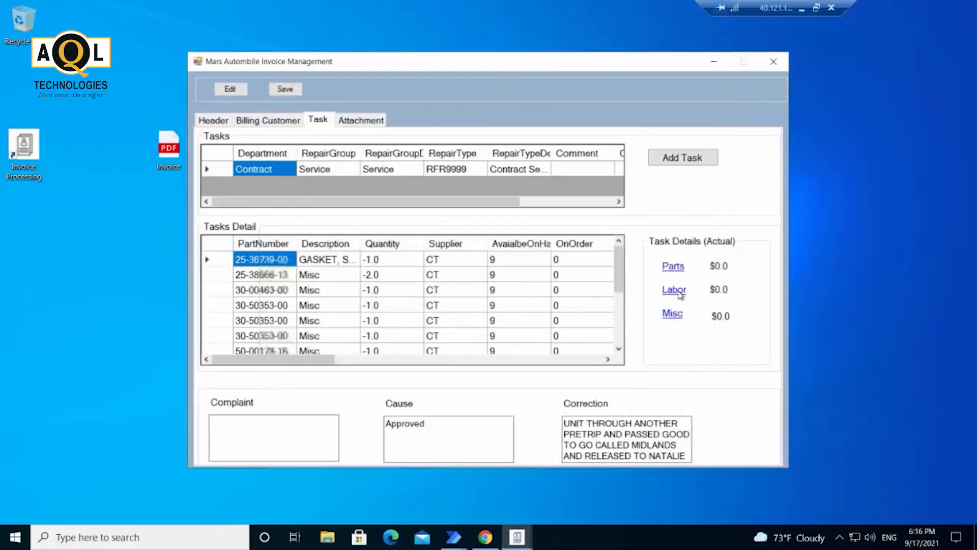
Open the invoice 002-65780R PDF and save it to the Downloads folder.
click(673, 289)
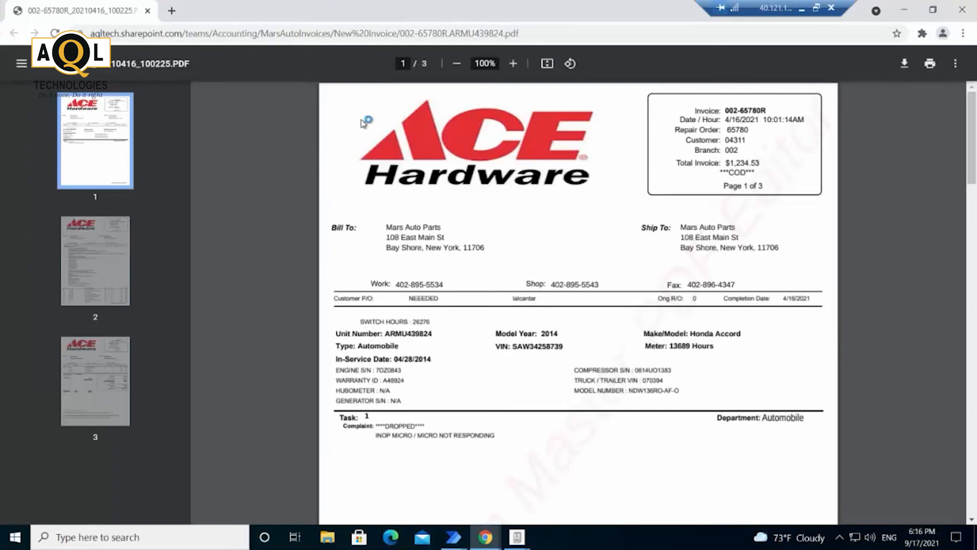
click(903, 63)
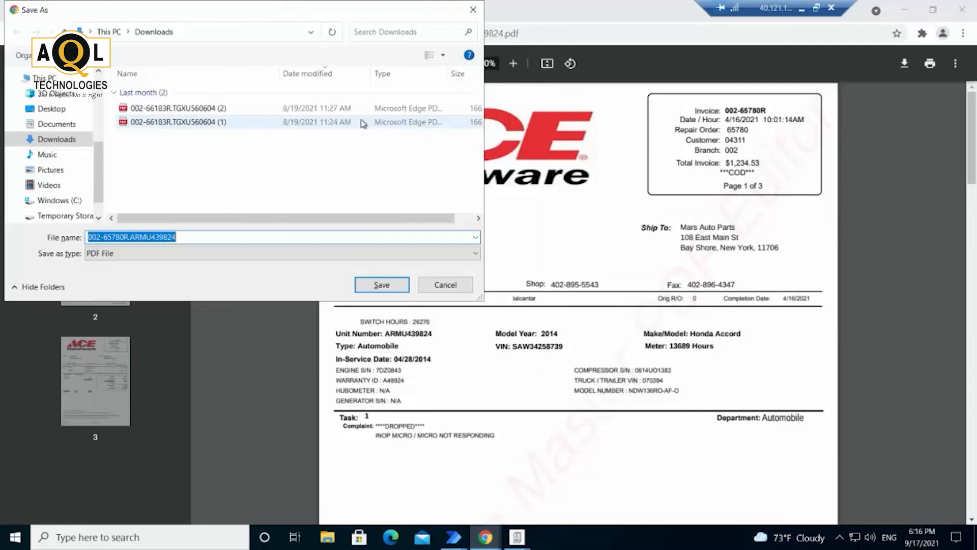
click(381, 284)
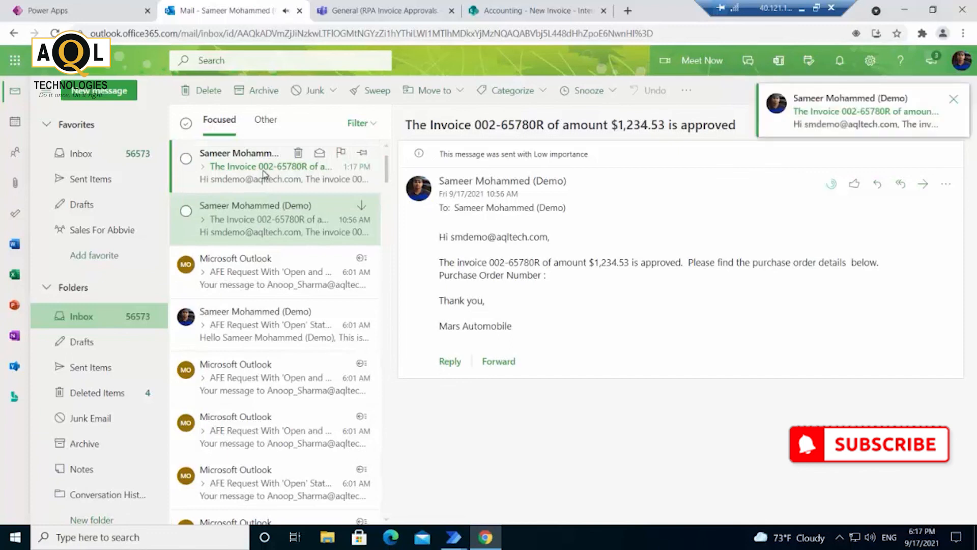
mouse_move(252, 180)
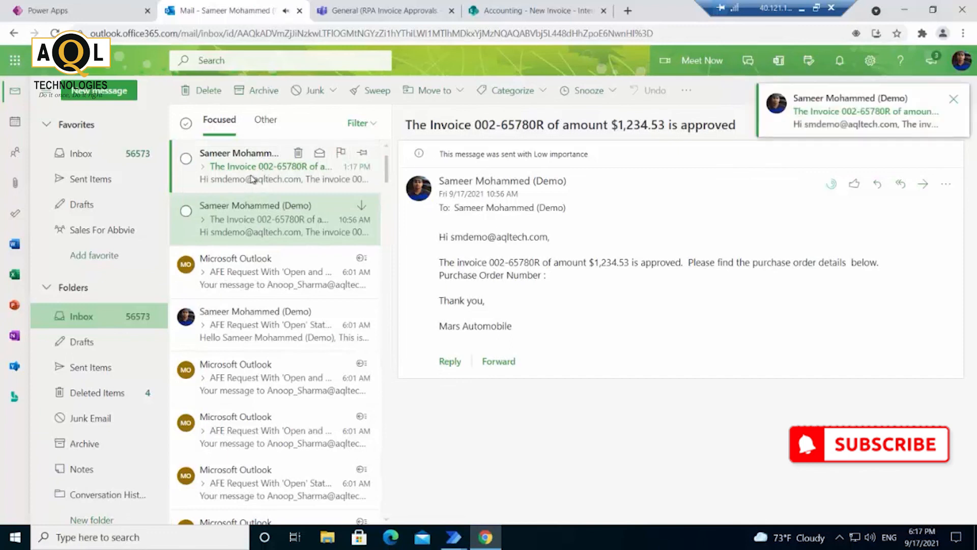
Read the 1:17 PM approval email for invoice 002-65780R of $1,234.53 in the Inbox.
click(270, 166)
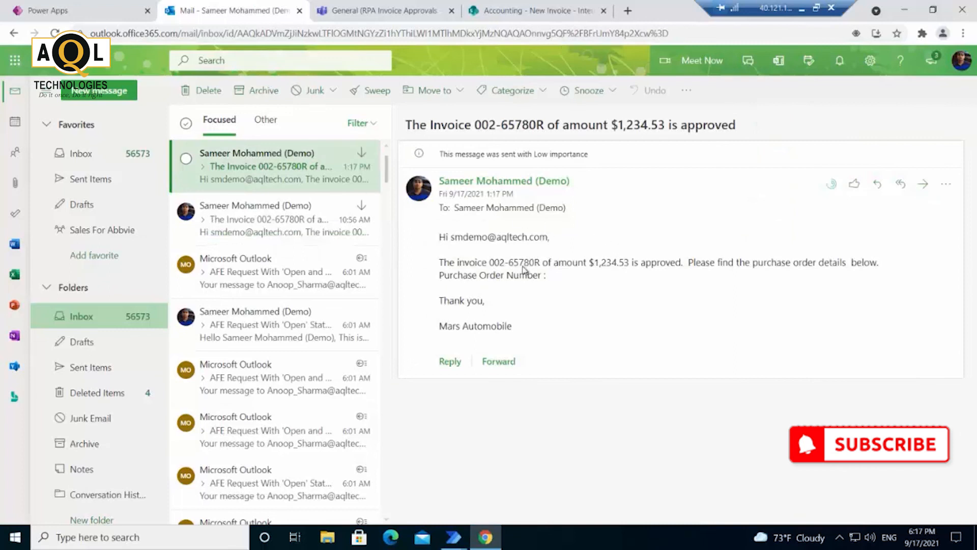
mouse_move(790, 35)
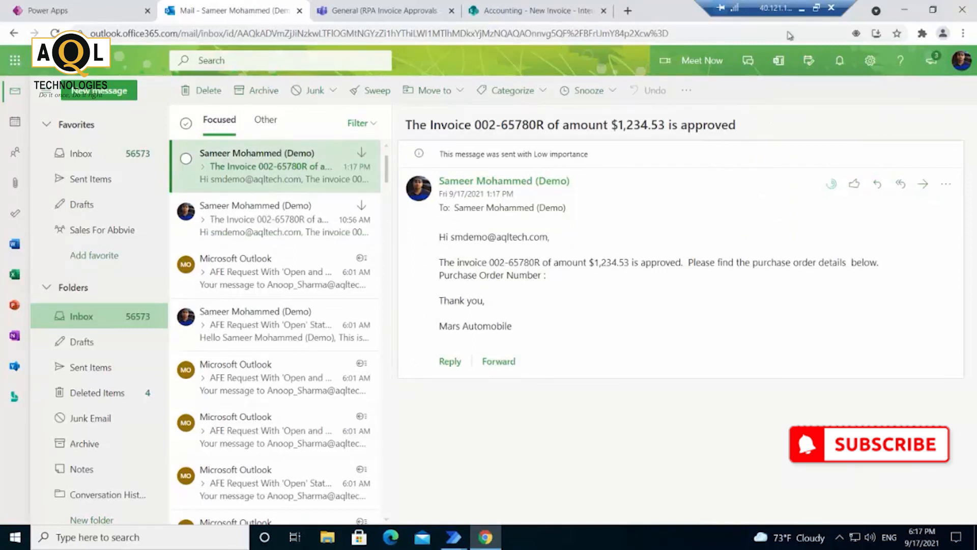